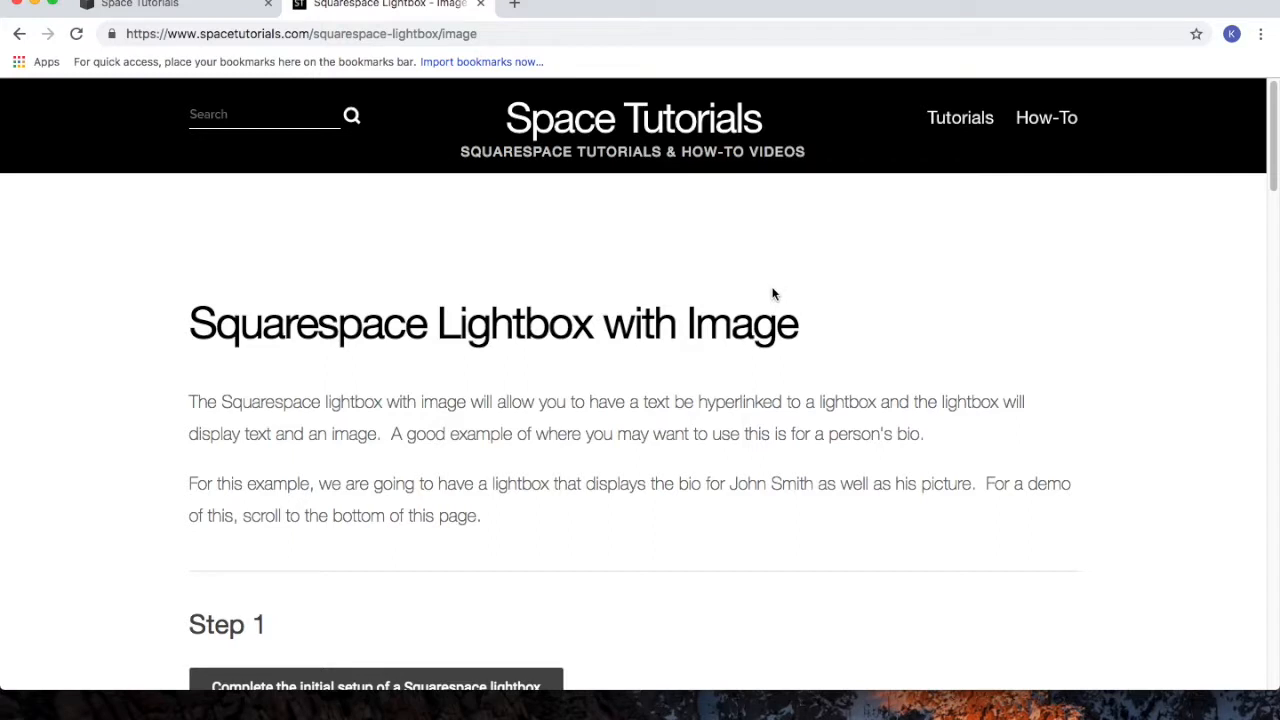
Scroll the Space Tutorials guide down and select the Step 2 text-link code snippet
{"action": "double_click", "coordinate": [253, 322]}
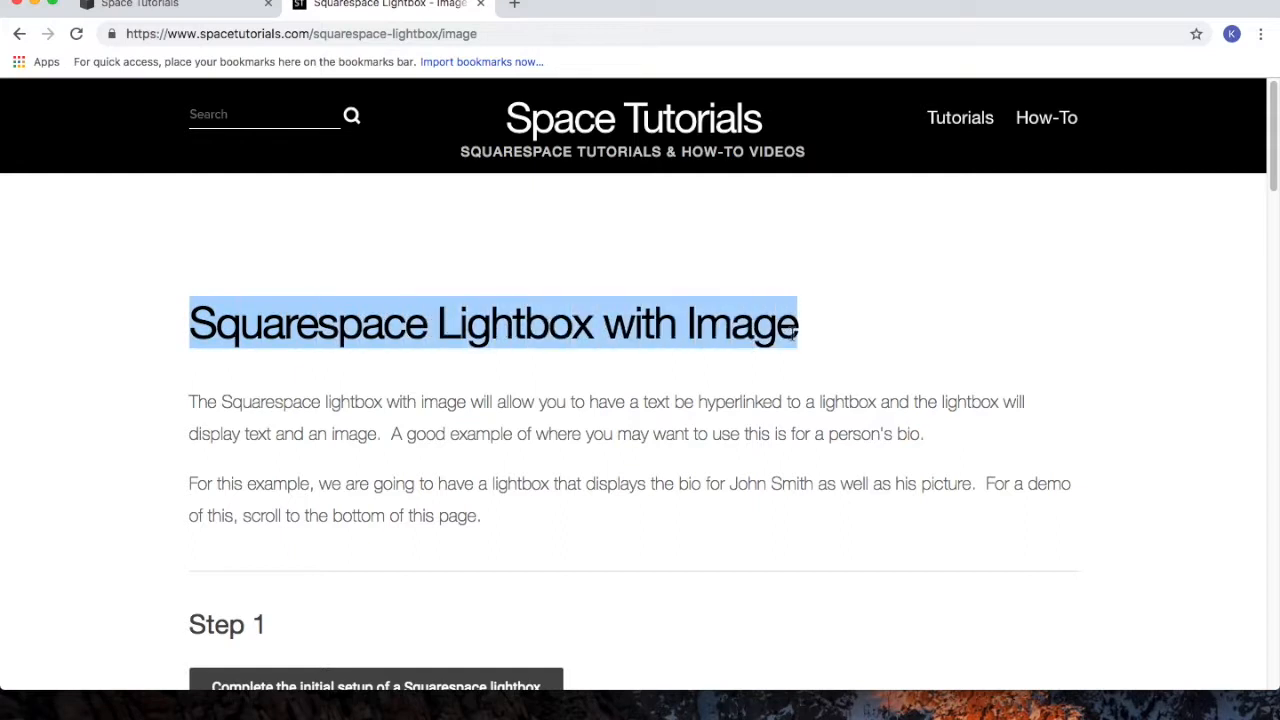
{"action": "left_click", "coordinate": [626, 367]}
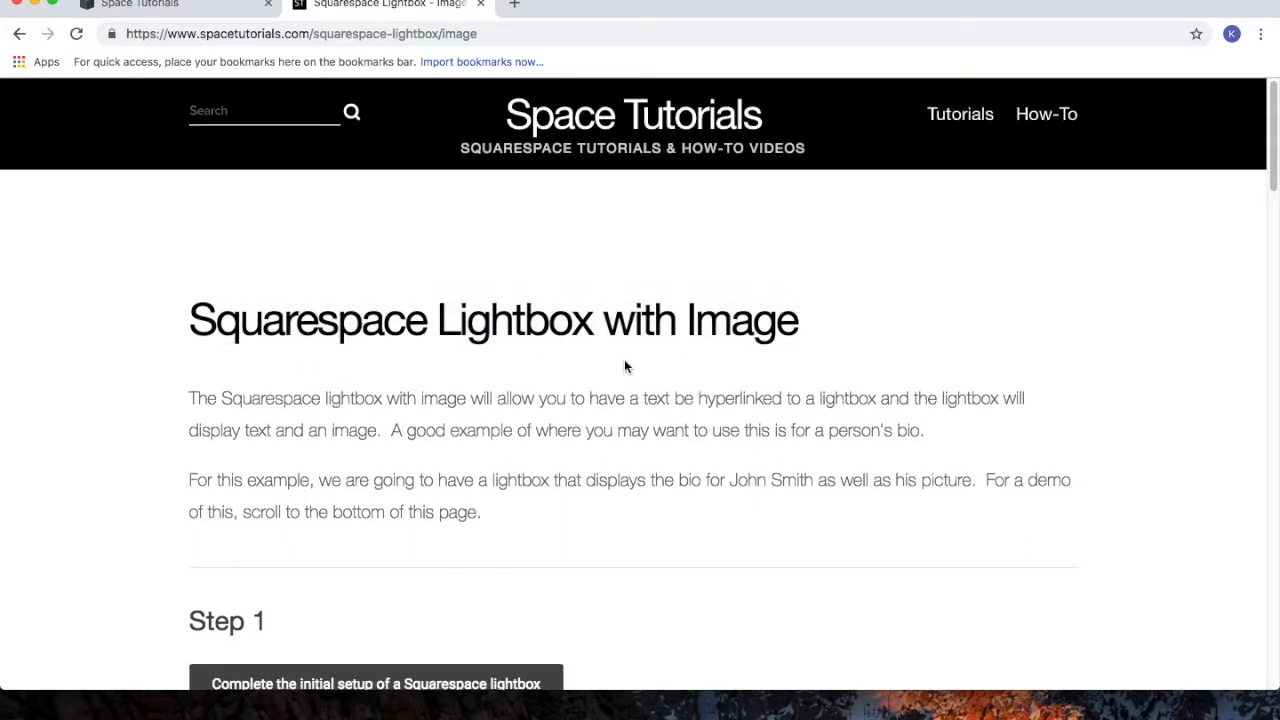
{"action": "scroll", "scroll_direction": "down", "scroll_amount": 3}
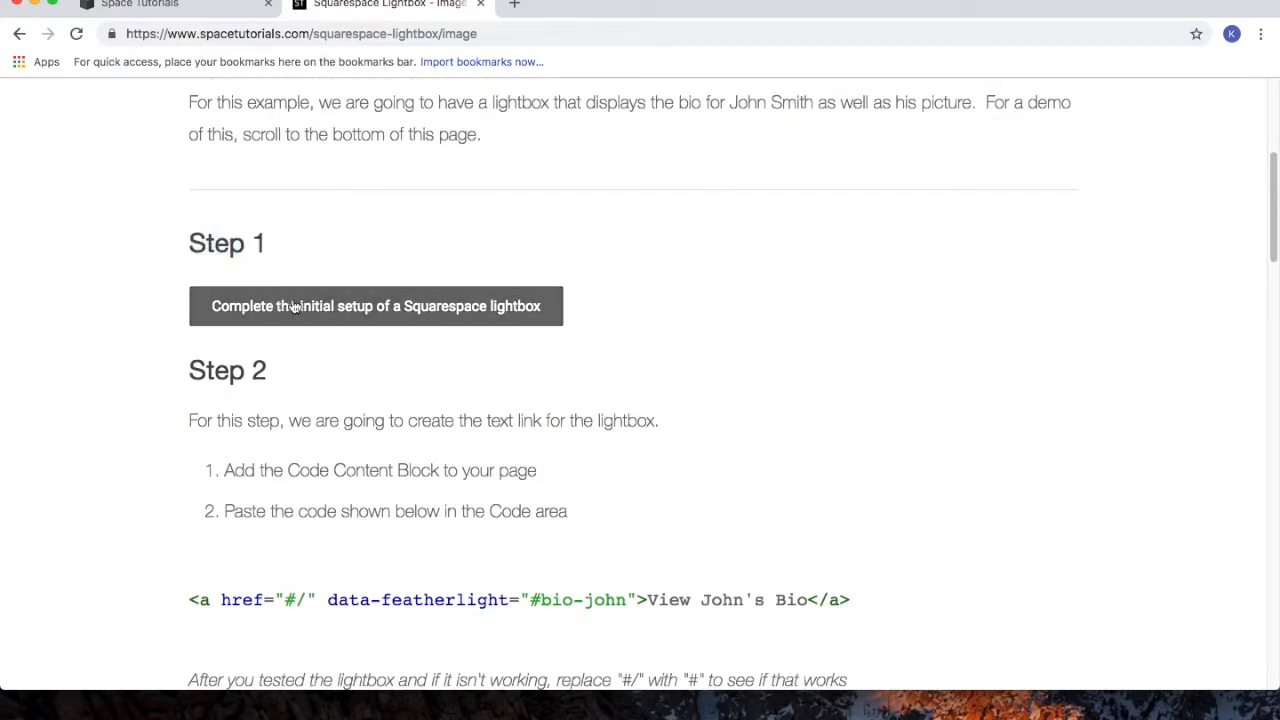
{"action": "mouse_move", "coordinate": [305, 243]}
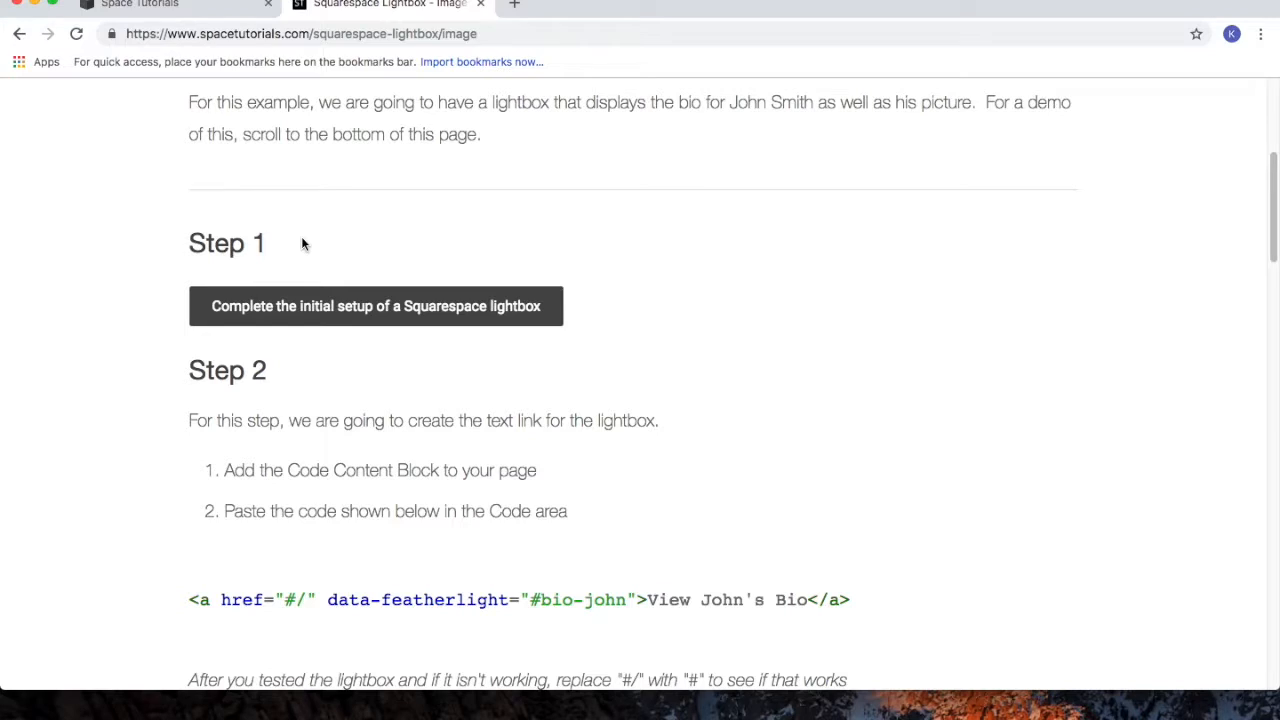
{"action": "mouse_move", "coordinate": [320, 273]}
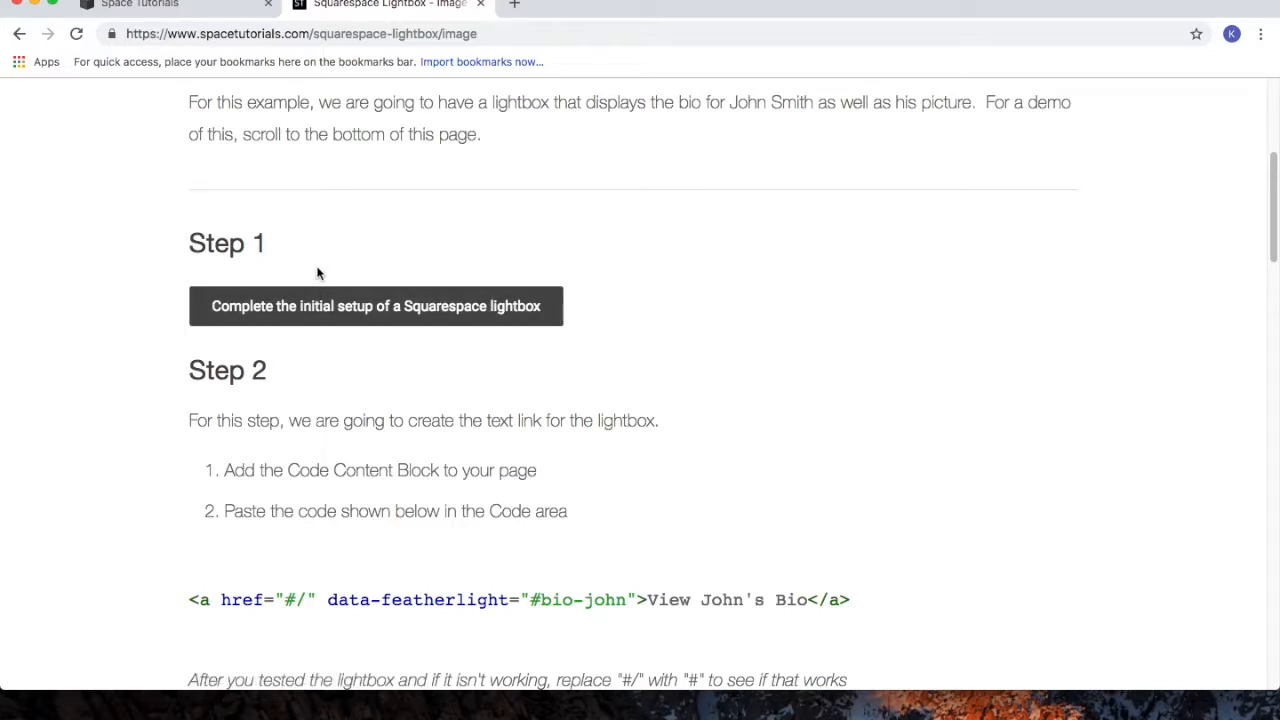
{"action": "scroll", "scroll_direction": "down", "scroll_amount": 3}
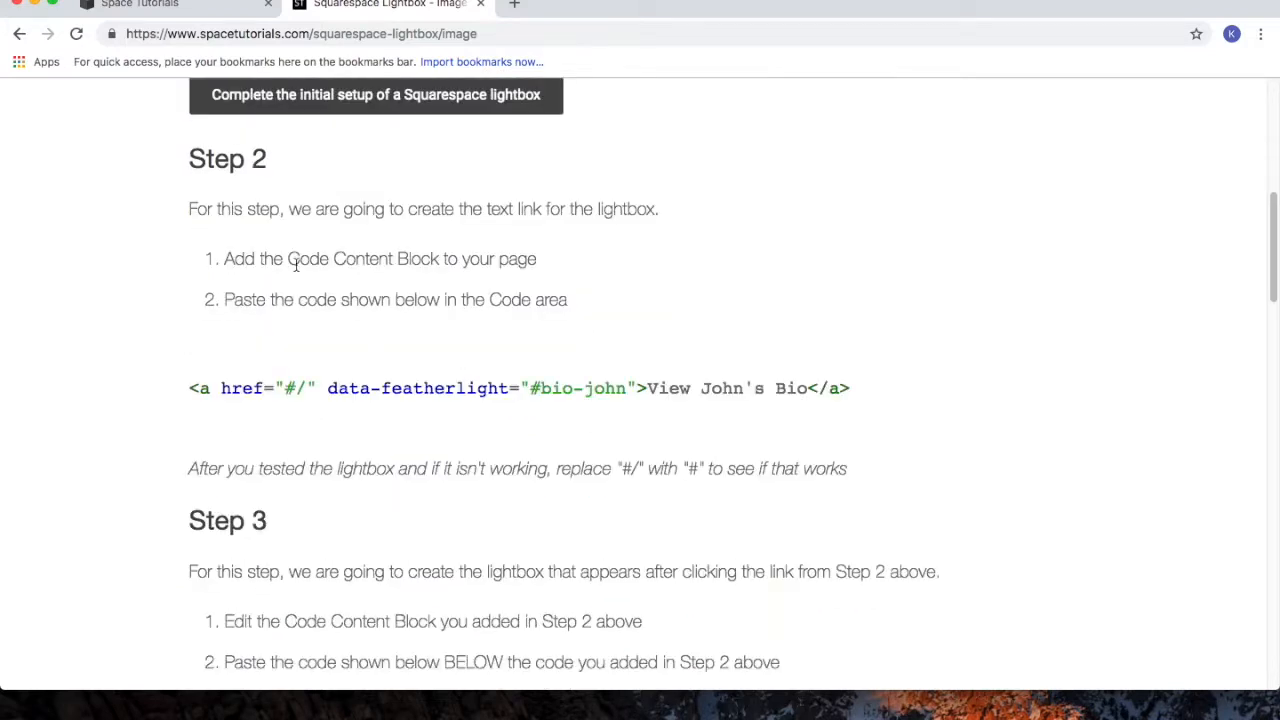
{"action": "double_click", "coordinate": [227, 158]}
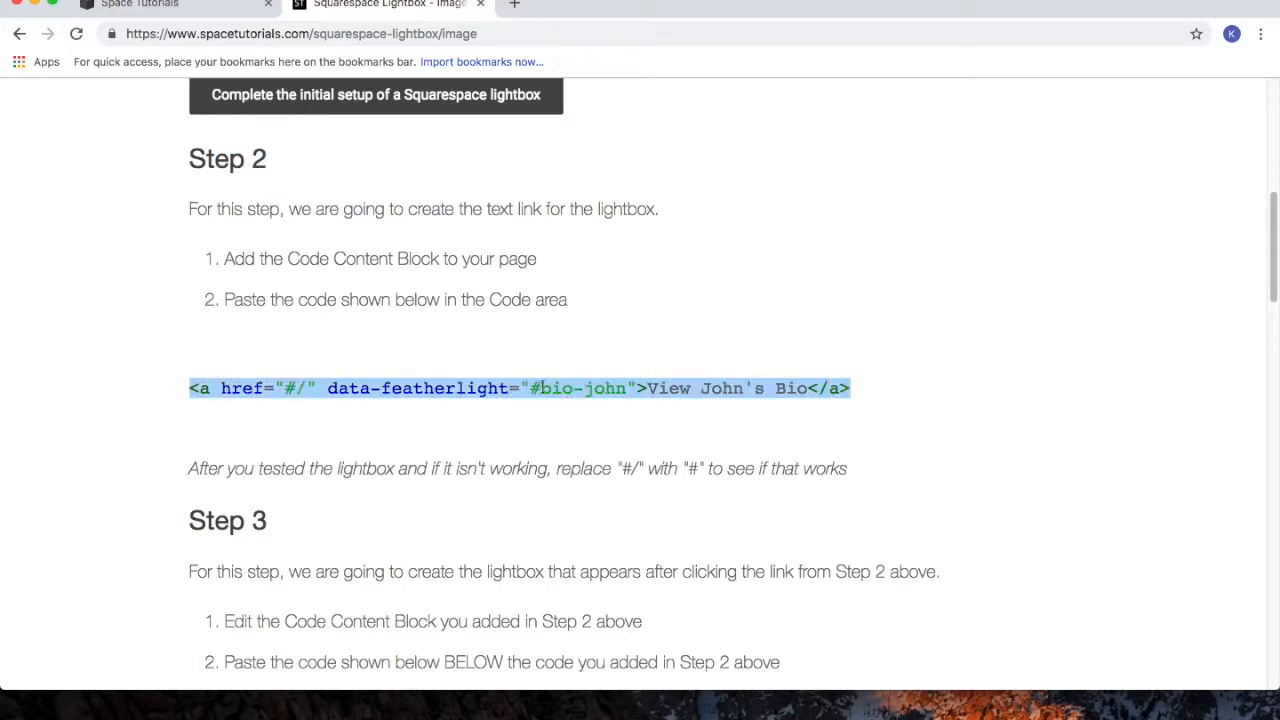
{"action": "mouse_move", "coordinate": [303, 118]}
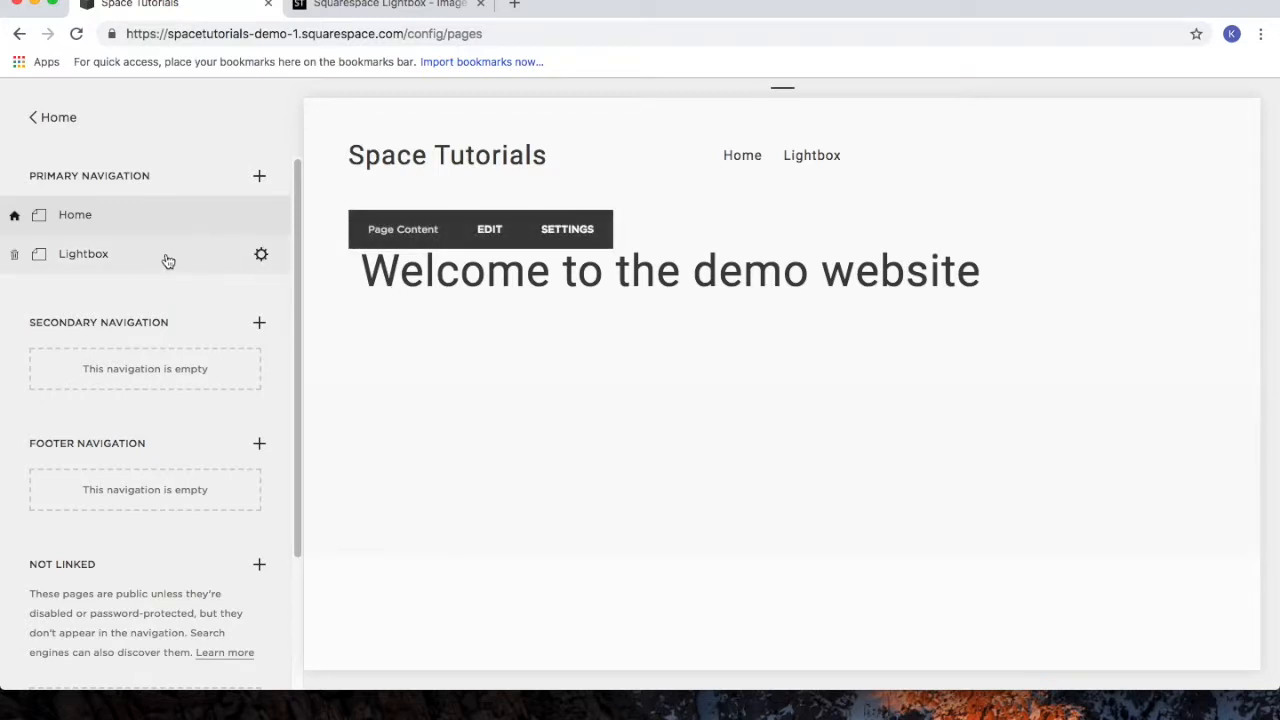
Edit the Lightbox page and add a Code block with the 'View John's Bio' featherlight link
{"action": "left_click", "coordinate": [83, 253]}
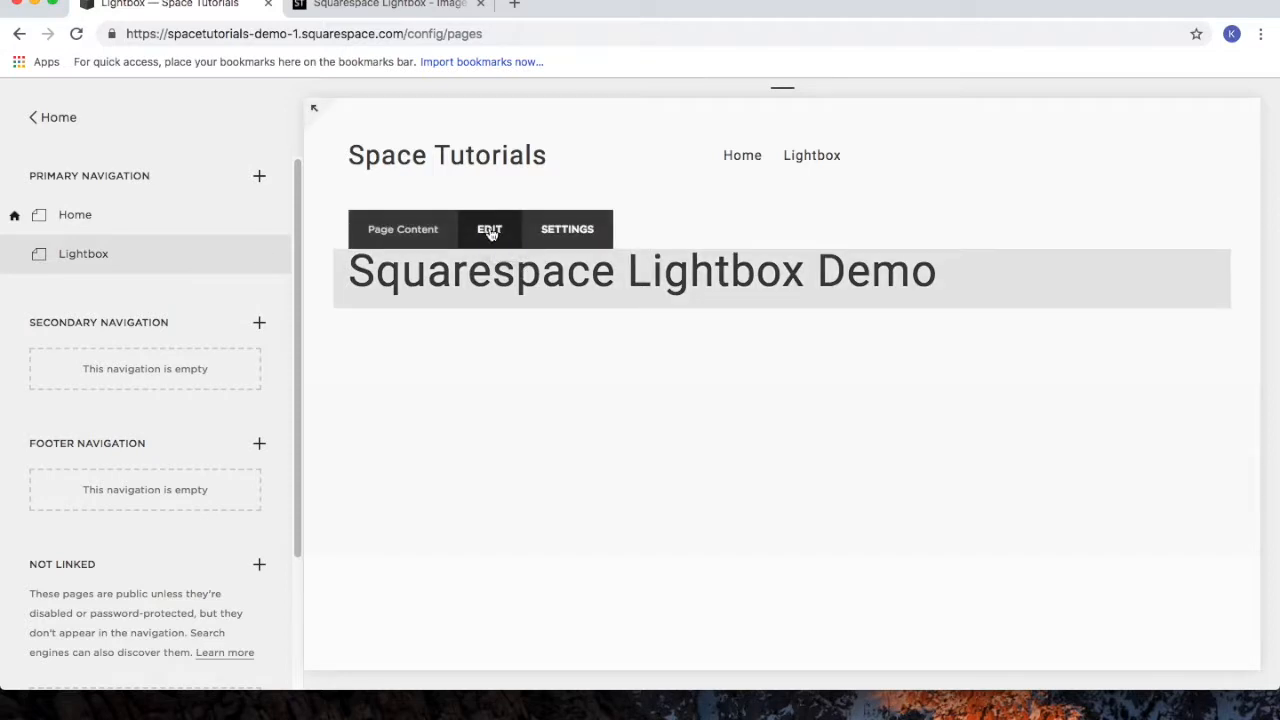
{"action": "left_click", "coordinate": [489, 229]}
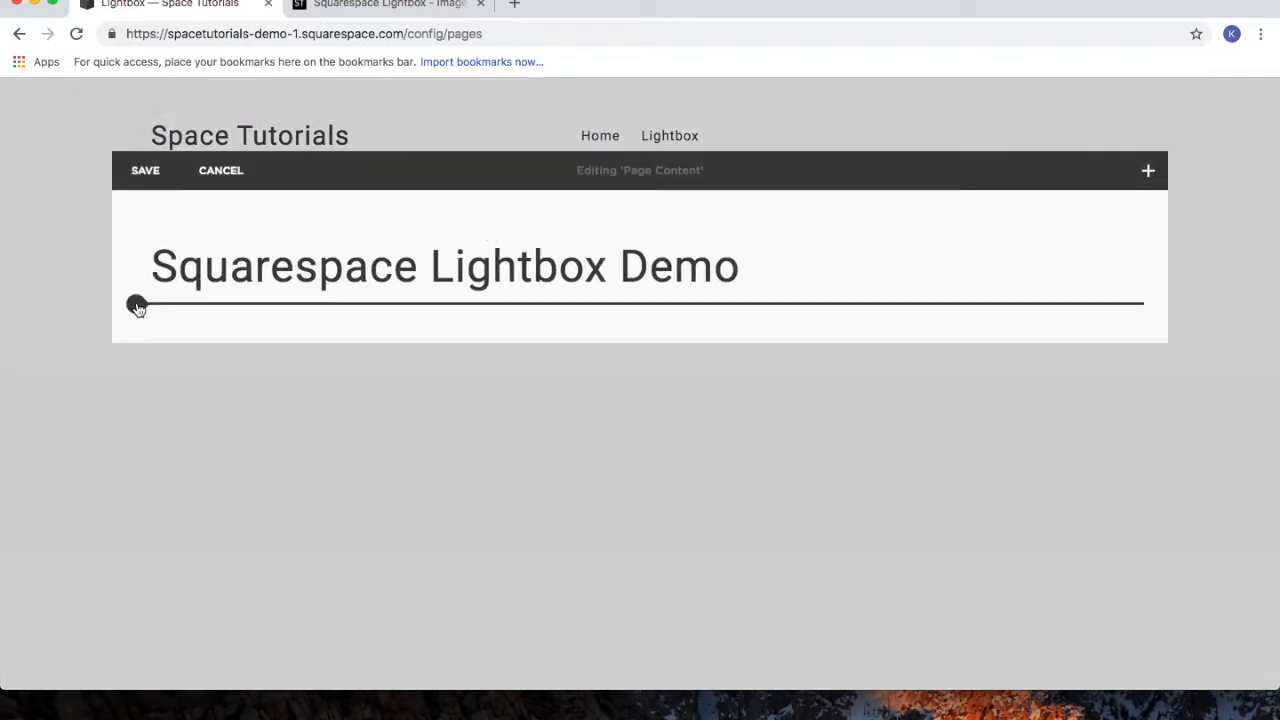
{"action": "left_click", "coordinate": [137, 305]}
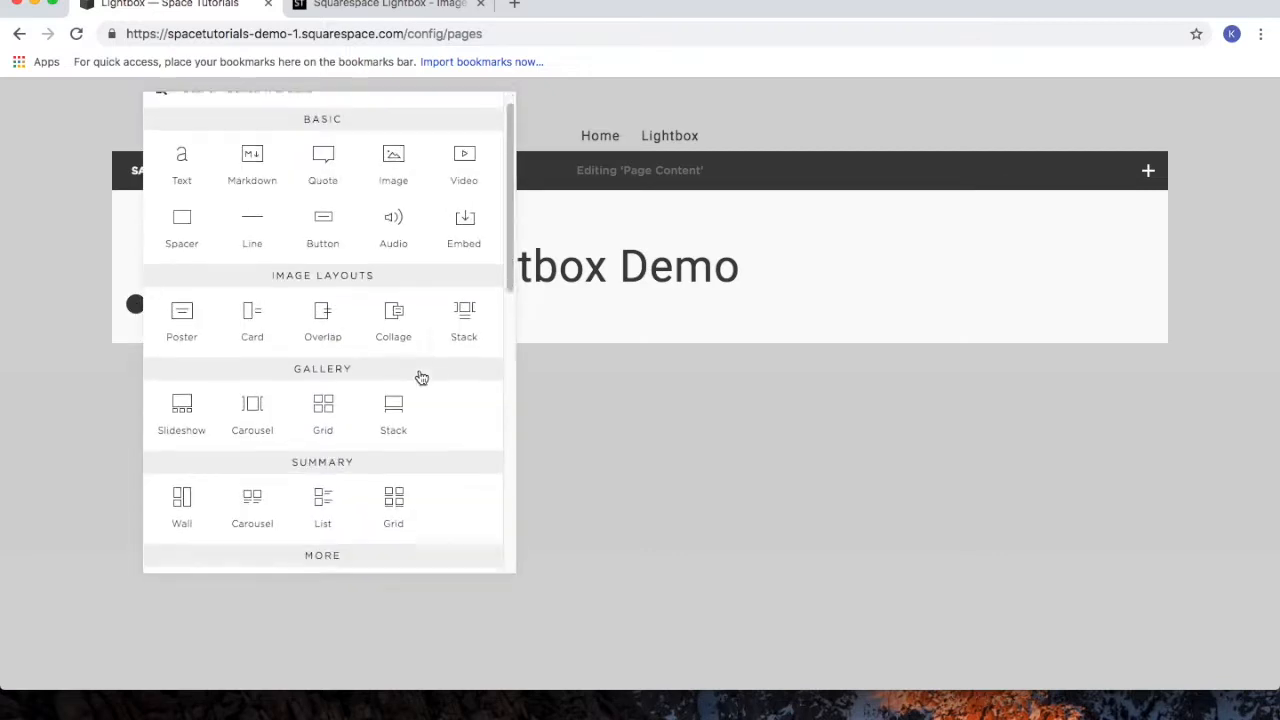
{"action": "scroll", "scroll_direction": "down", "scroll_amount": 3}
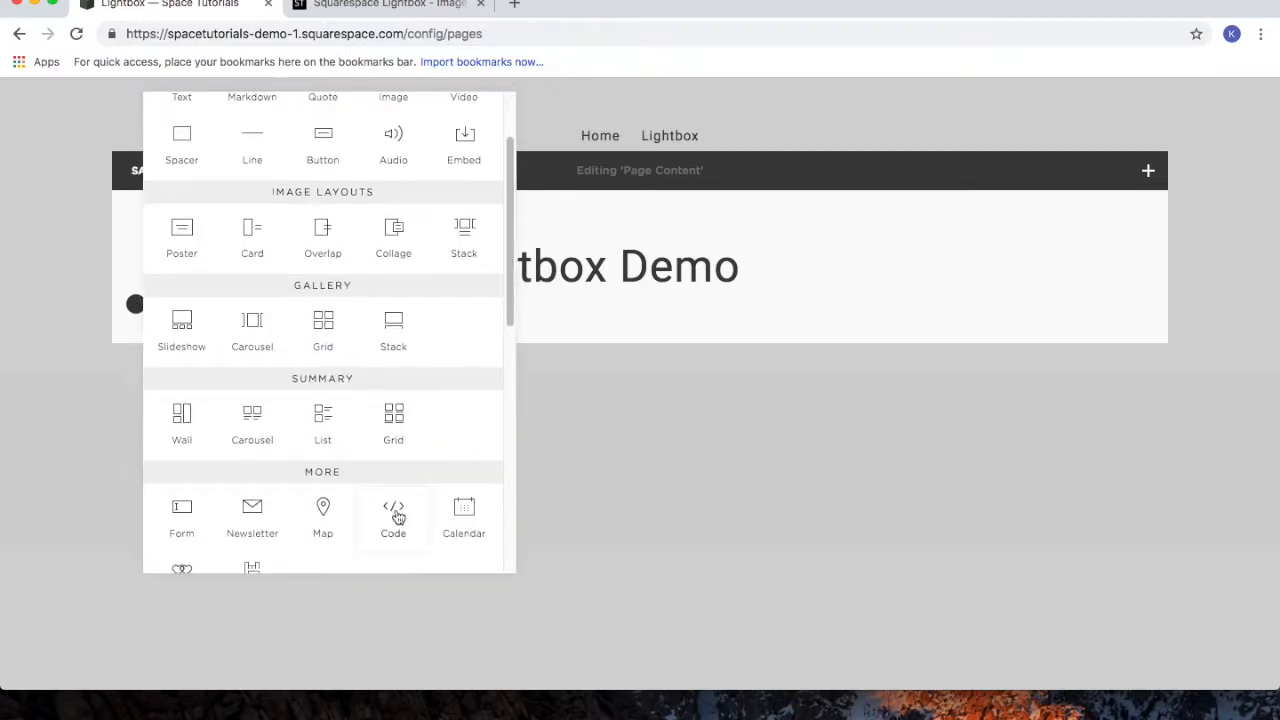
{"action": "left_click", "coordinate": [393, 515]}
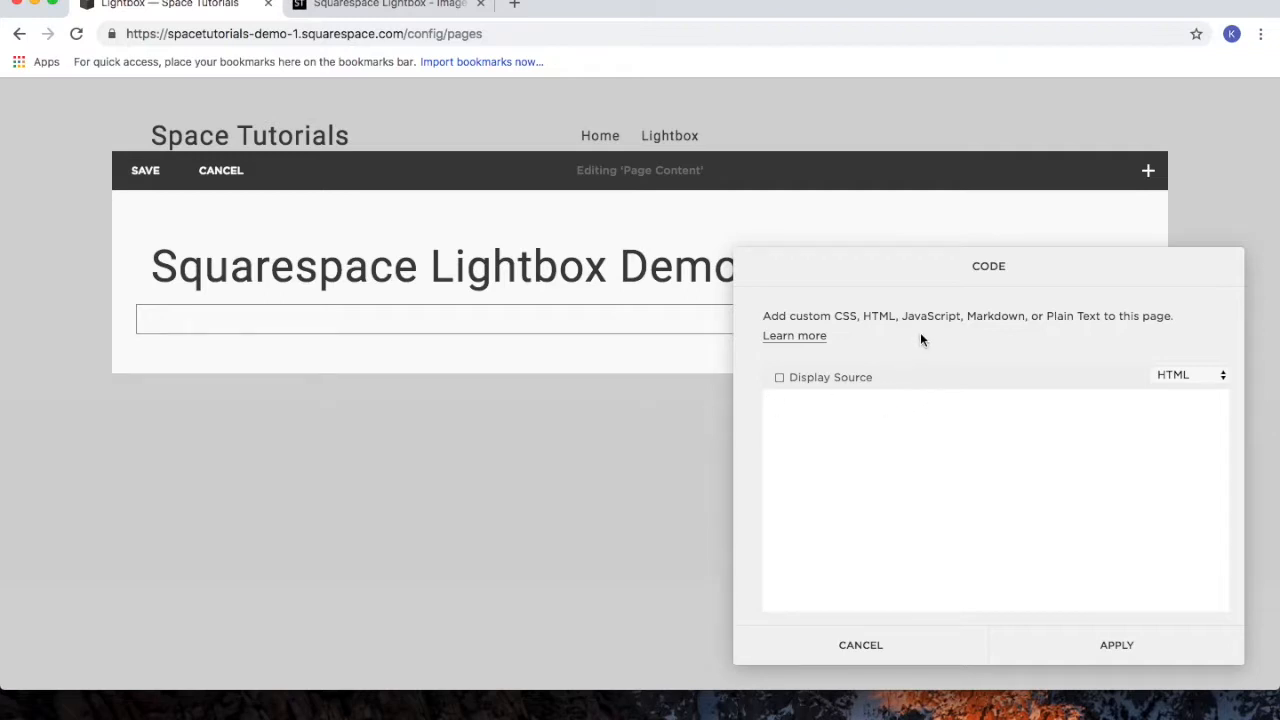
{"action": "type", "text": "<a href=\"#/\" data-featherlight=\"#bio-john\">View John's Bio</a>"}
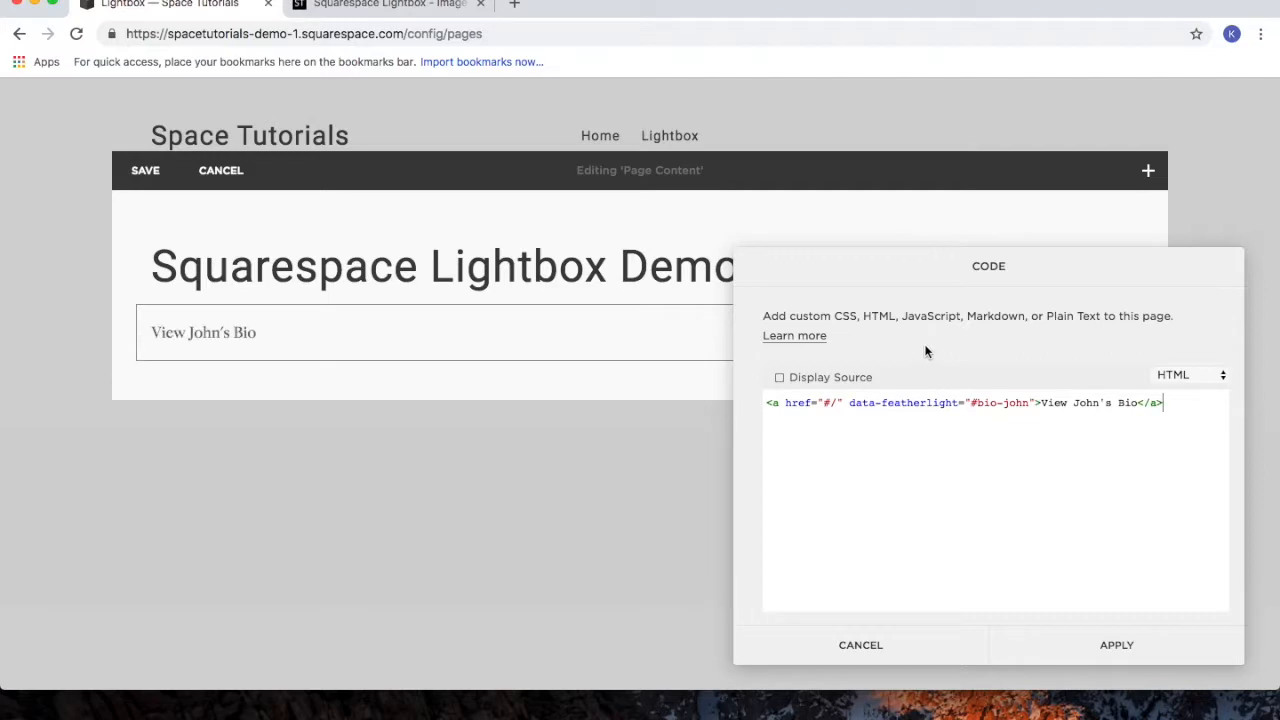
{"action": "mouse_move", "coordinate": [1116, 645]}
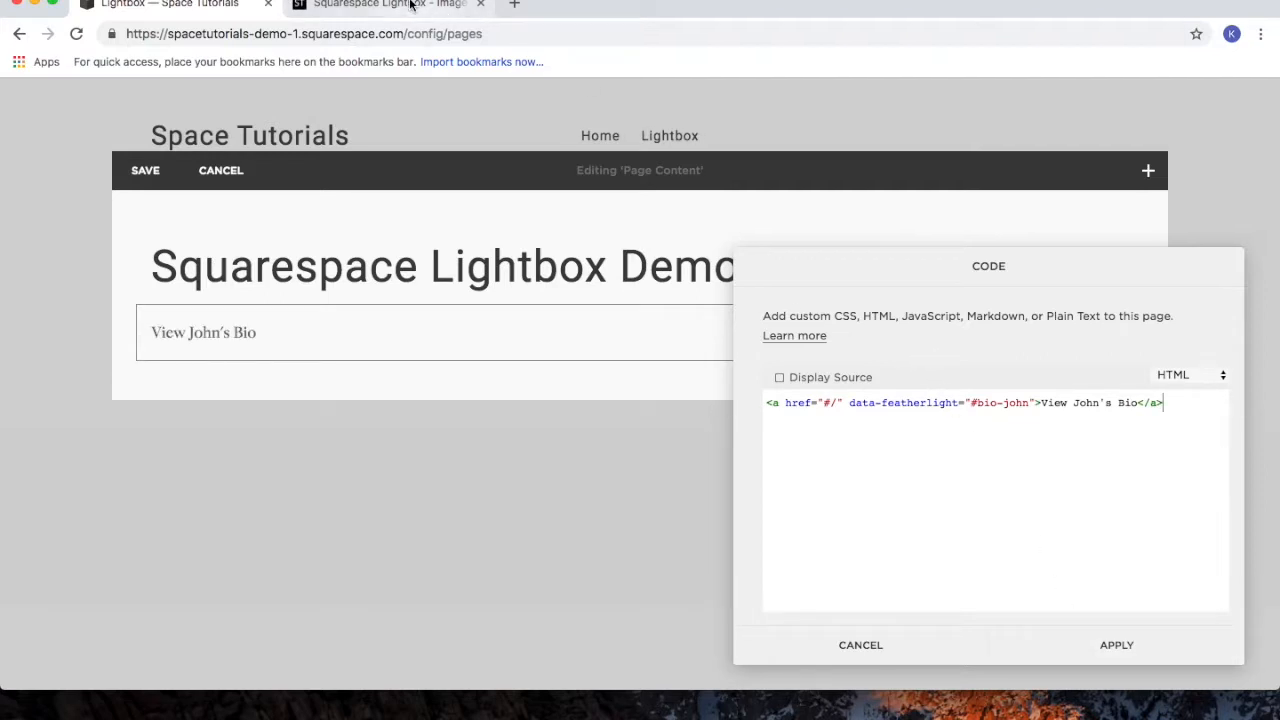
Return to the tutorial tab and scroll to the Step 3 hidden bio box code
{"action": "left_click", "coordinate": [388, 5]}
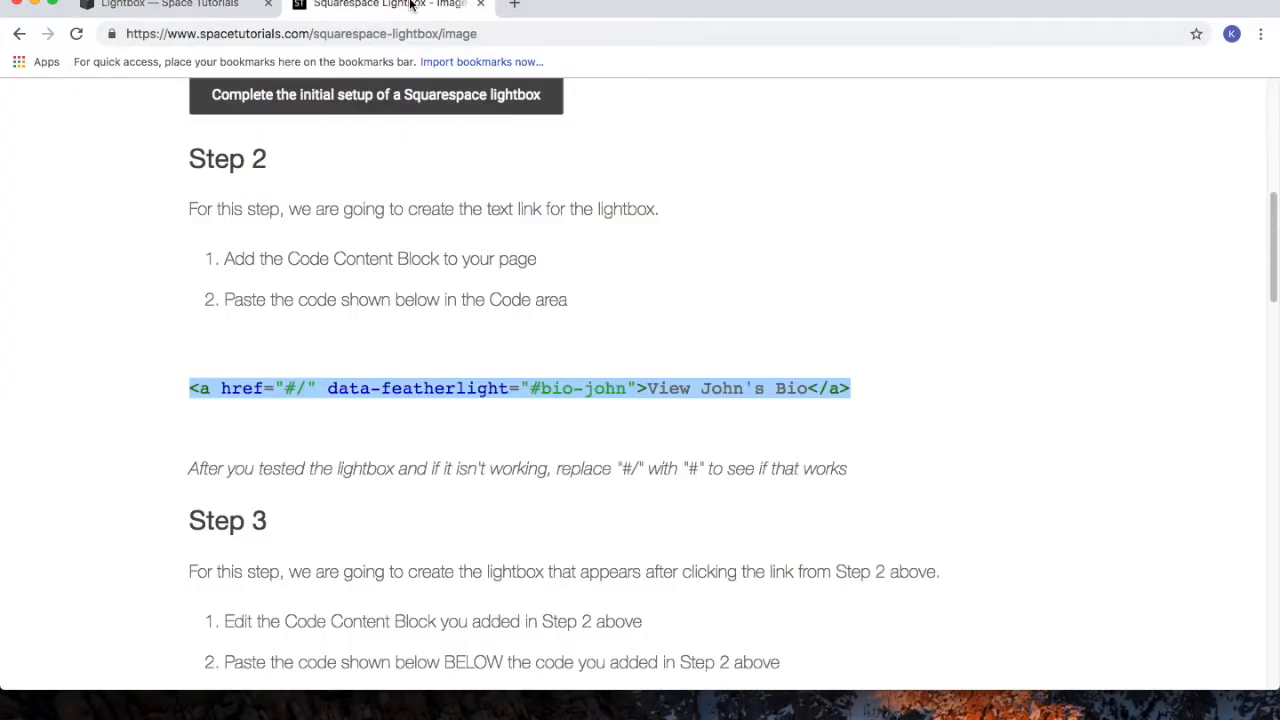
{"action": "scroll", "scroll_direction": "down", "scroll_amount": 3}
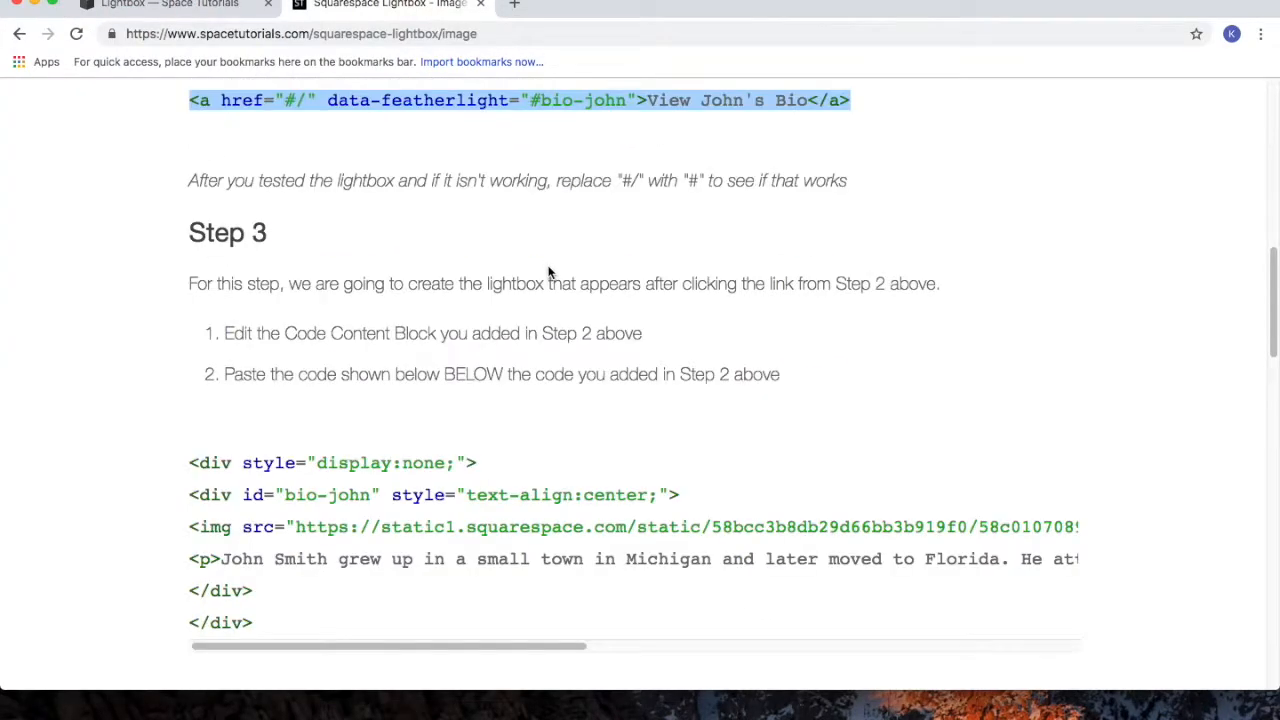
{"action": "scroll", "scroll_direction": "down", "scroll_amount": 3}
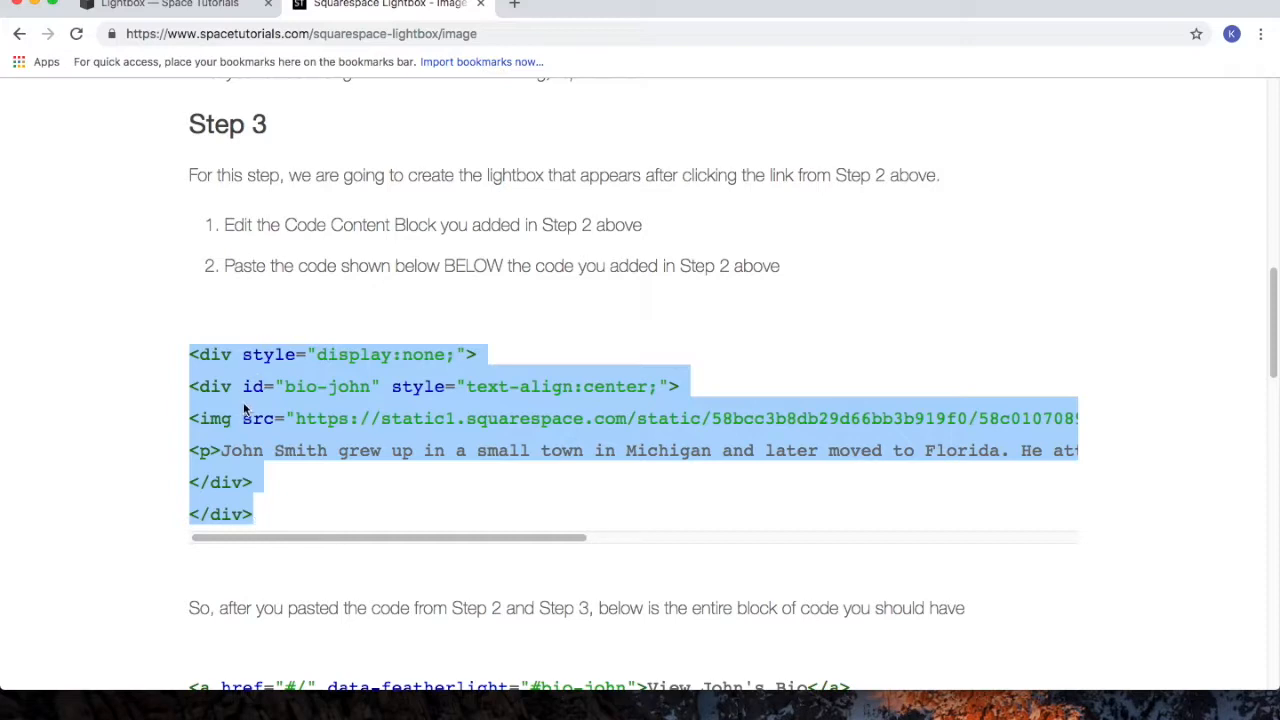
{"action": "mouse_move", "coordinate": [248, 408]}
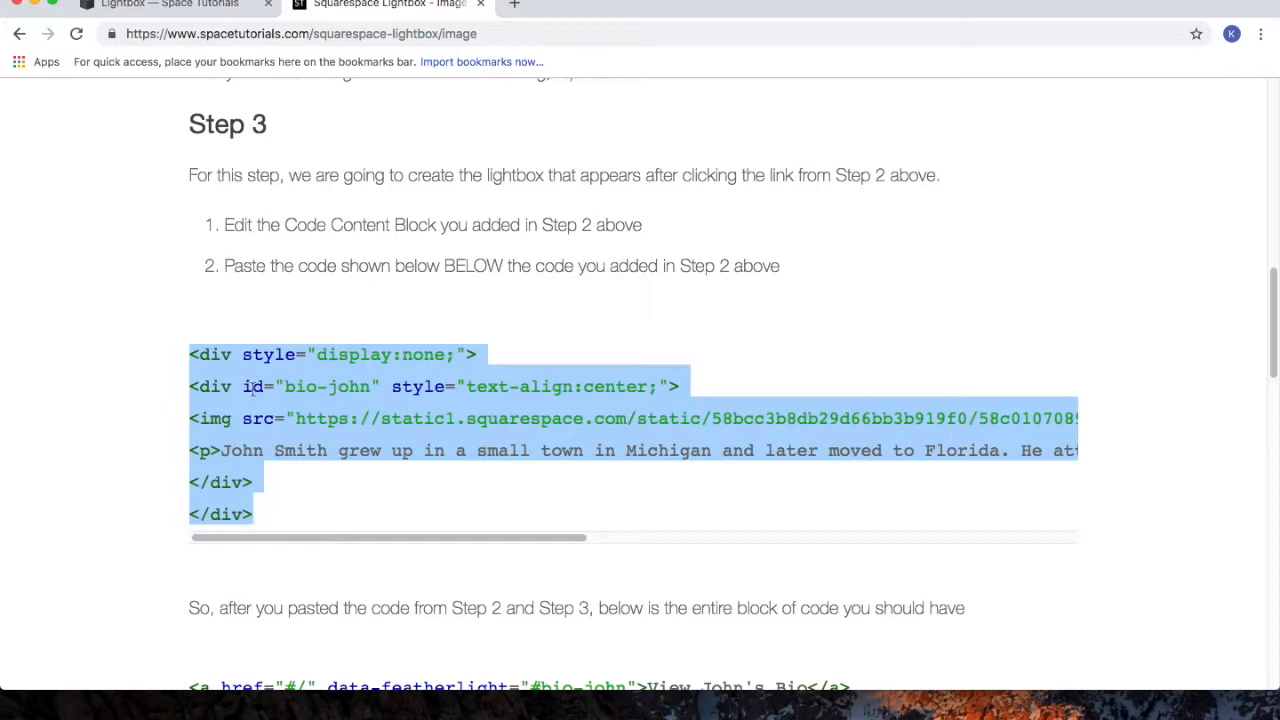
Paste the John Smith hidden bio code below the link in the Code block, then apply
{"action": "left_click", "coordinate": [170, 6]}
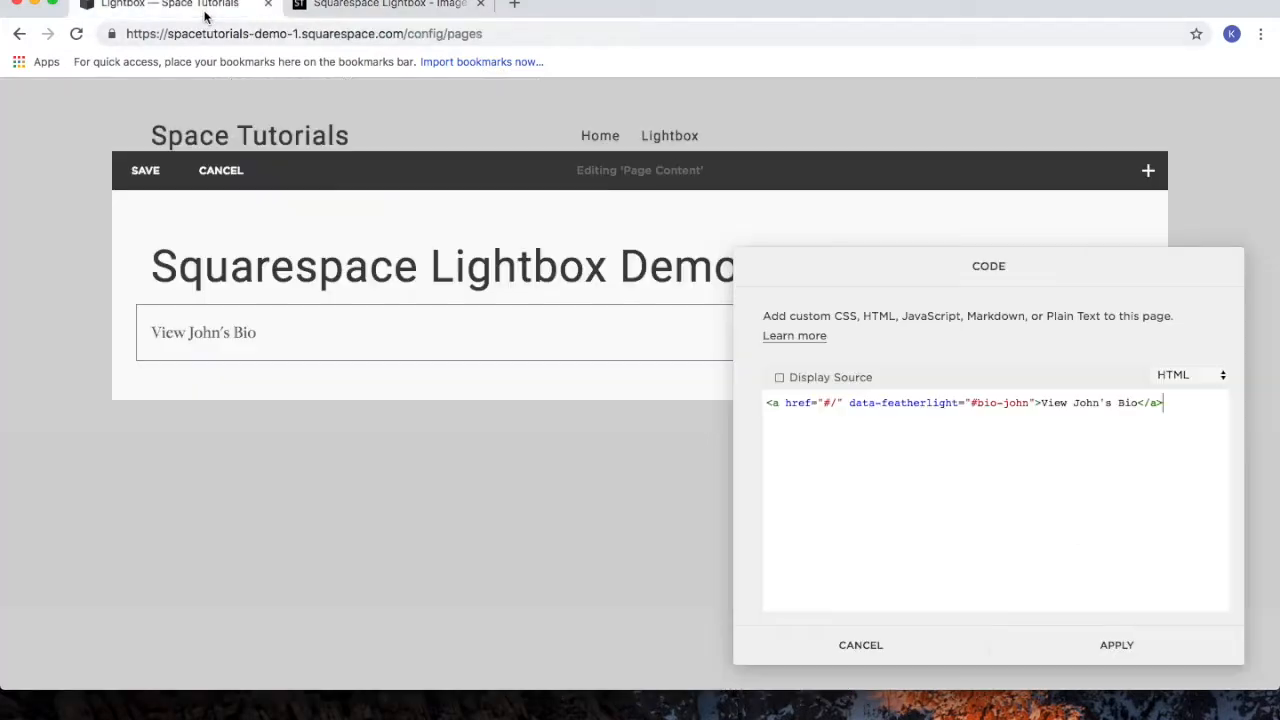
{"action": "mouse_move", "coordinate": [1184, 403]}
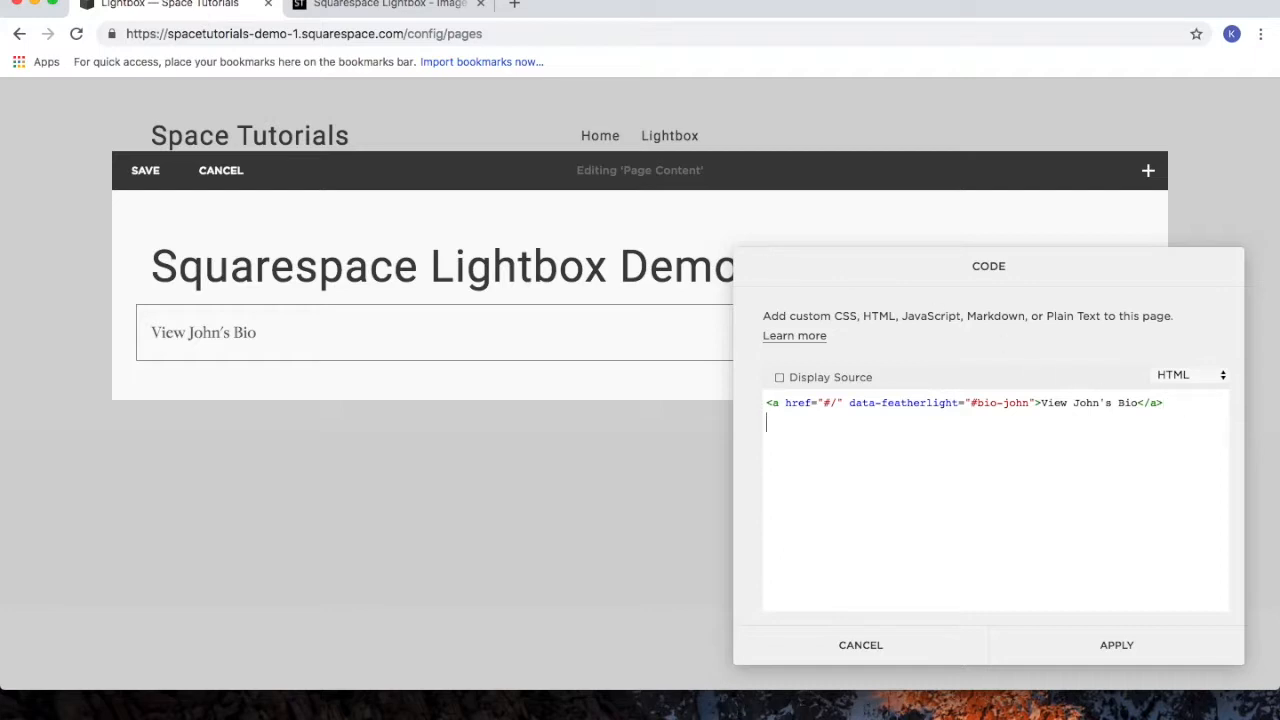
{"action": "mouse_move", "coordinate": [1099, 477]}
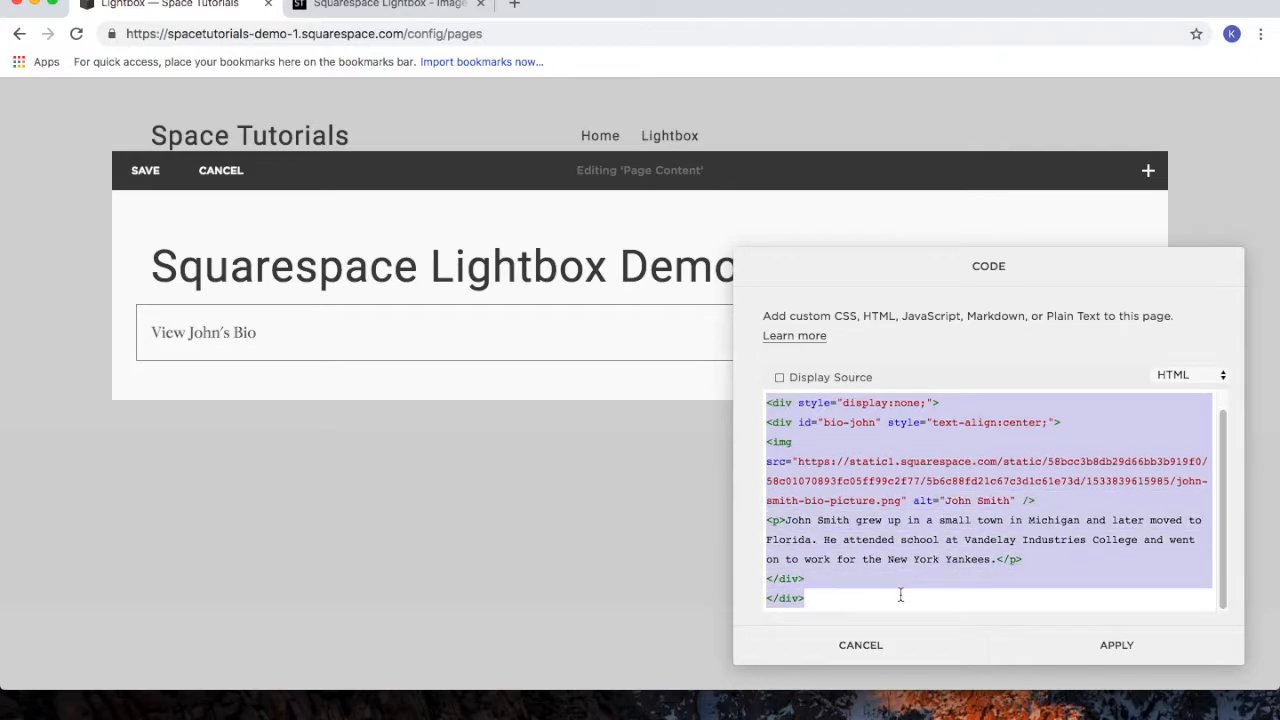
{"action": "left_click", "coordinate": [997, 569]}
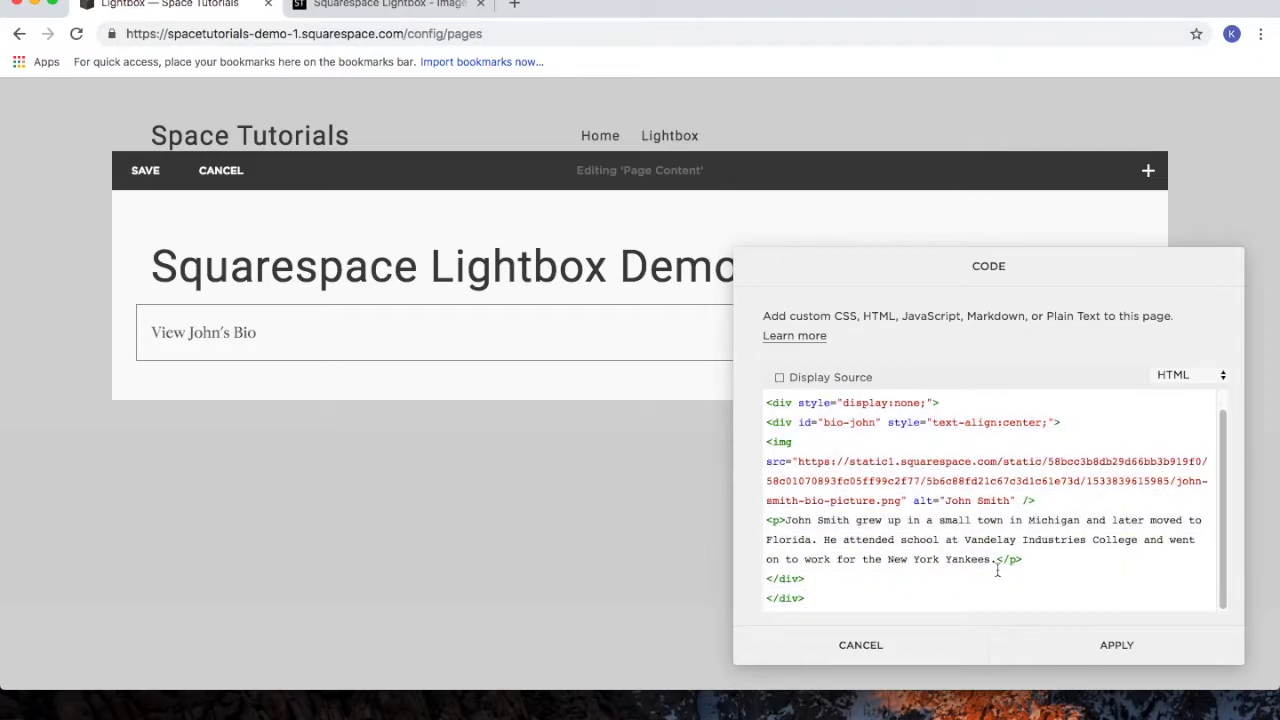
{"action": "left_click", "coordinate": [860, 645]}
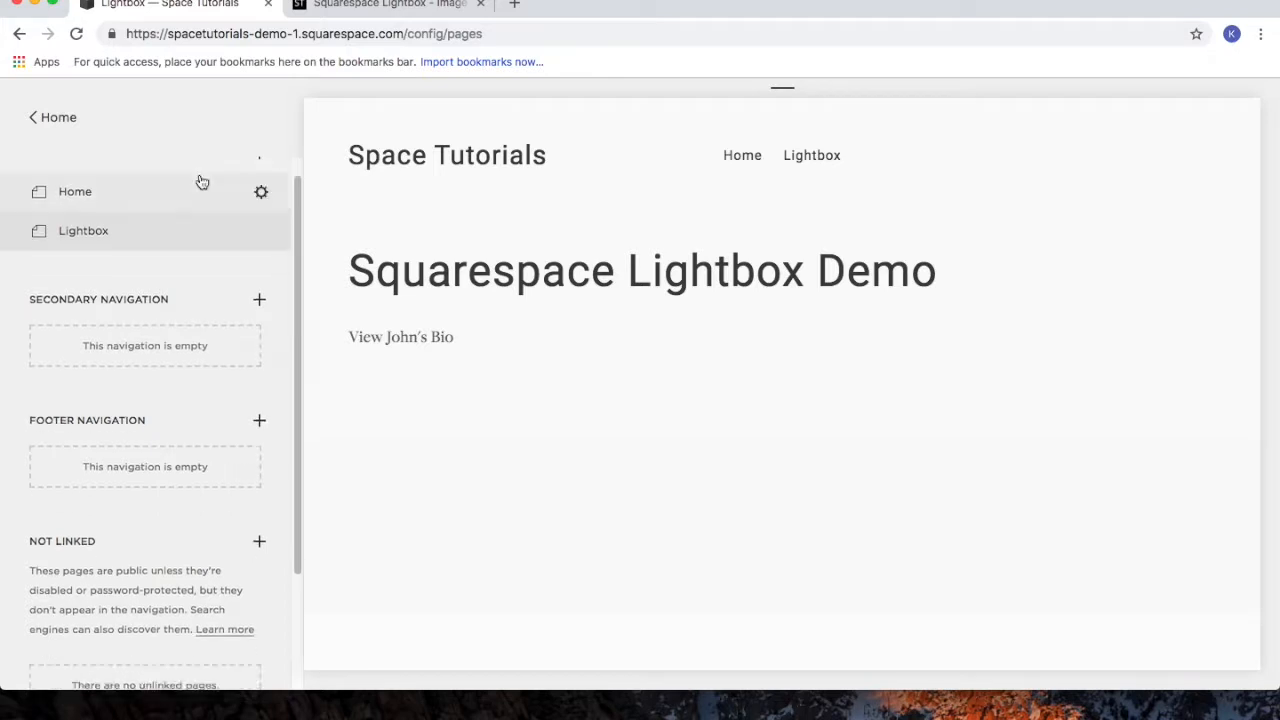
Under Not Linked, add a standard page named 'Web Assets' and begin editing it
{"action": "scroll", "scroll_direction": "down", "scroll_amount": 3}
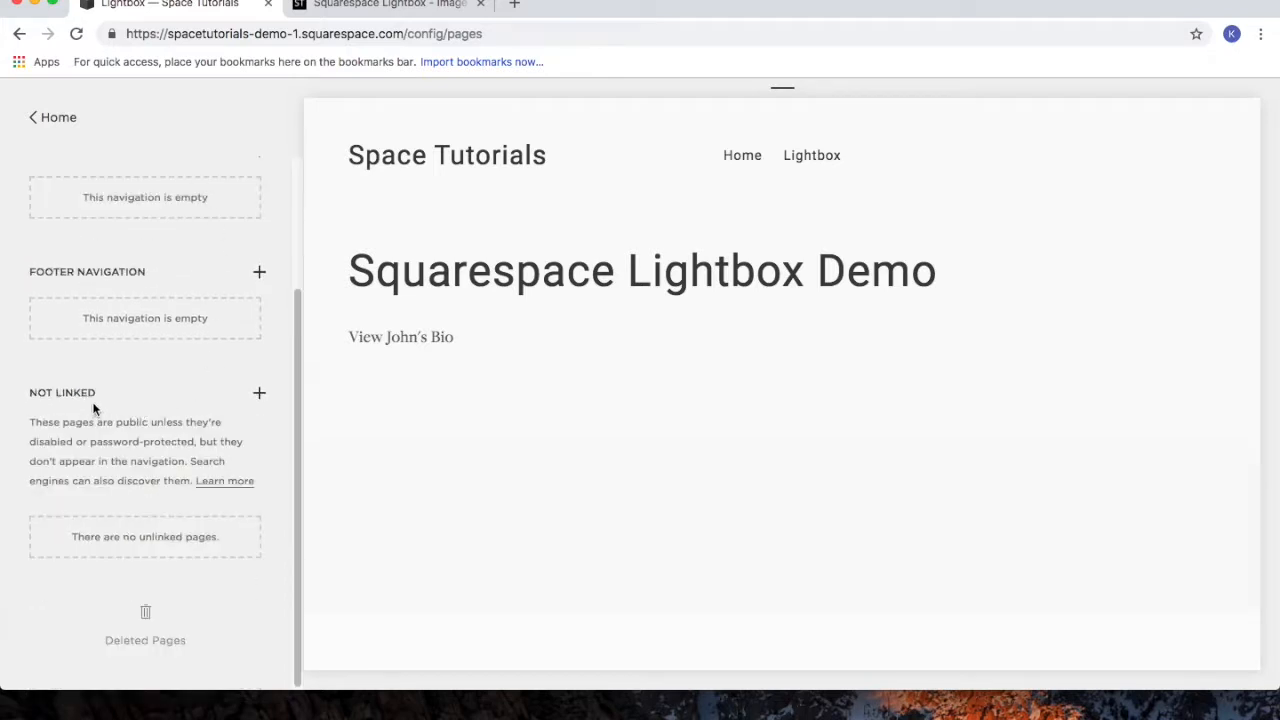
{"action": "mouse_move", "coordinate": [184, 400]}
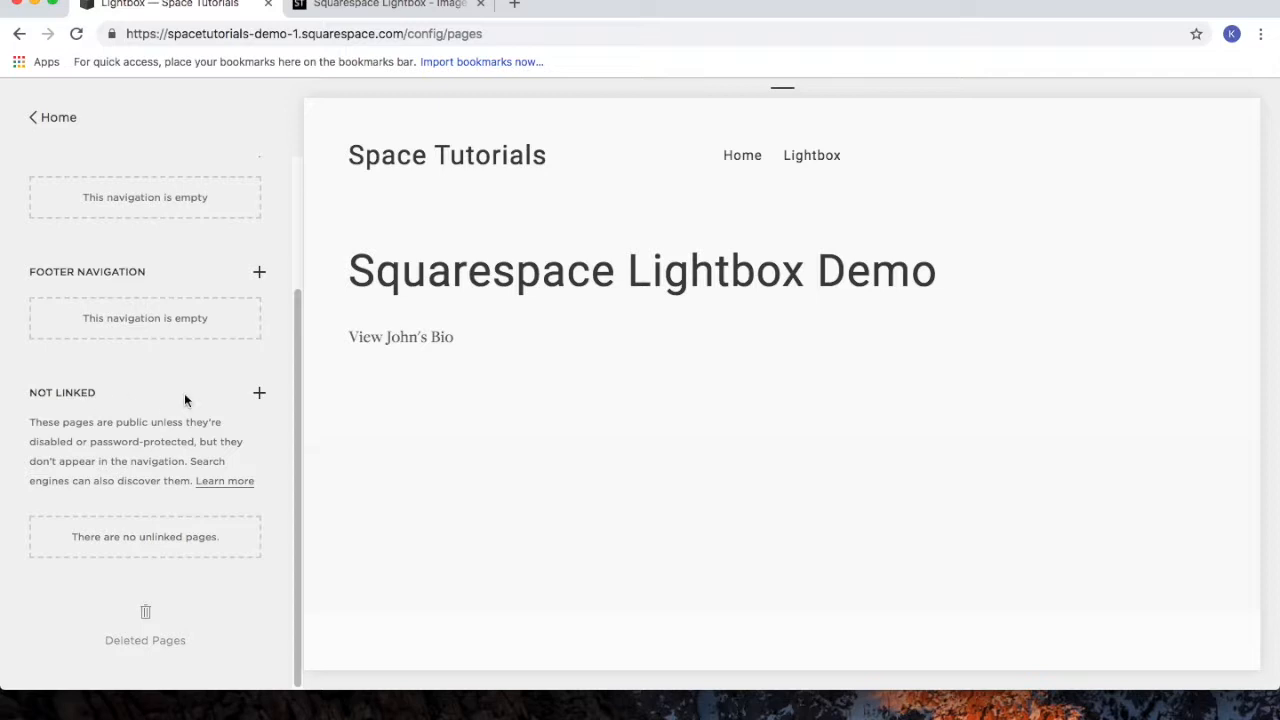
{"action": "mouse_move", "coordinate": [259, 398]}
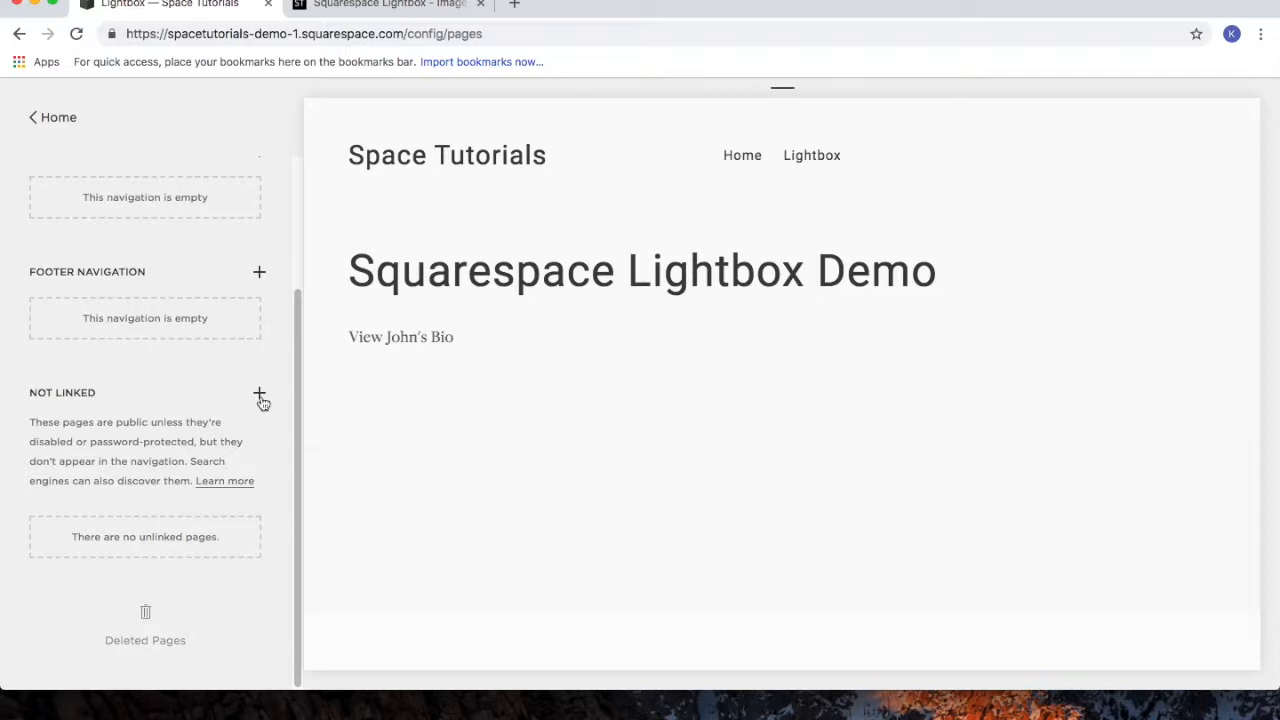
{"action": "left_click", "coordinate": [259, 392]}
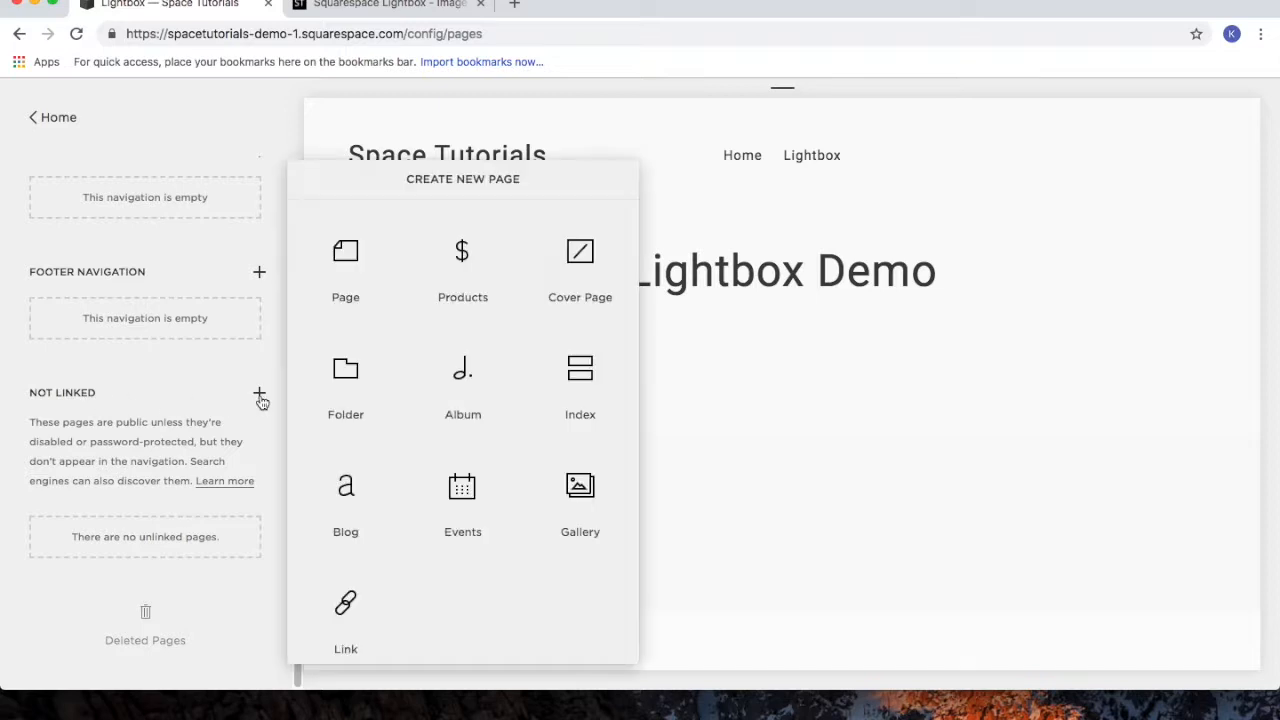
{"action": "left_click", "coordinate": [345, 270]}
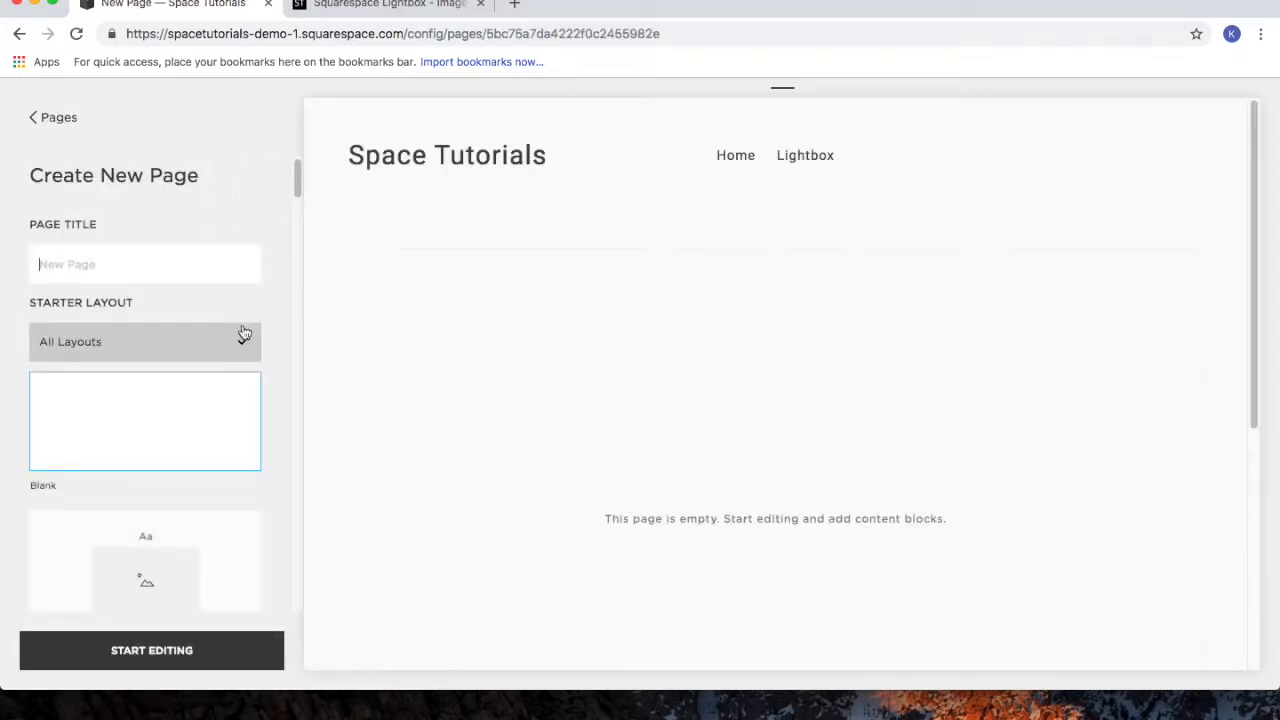
{"action": "type", "text": "Web A"}
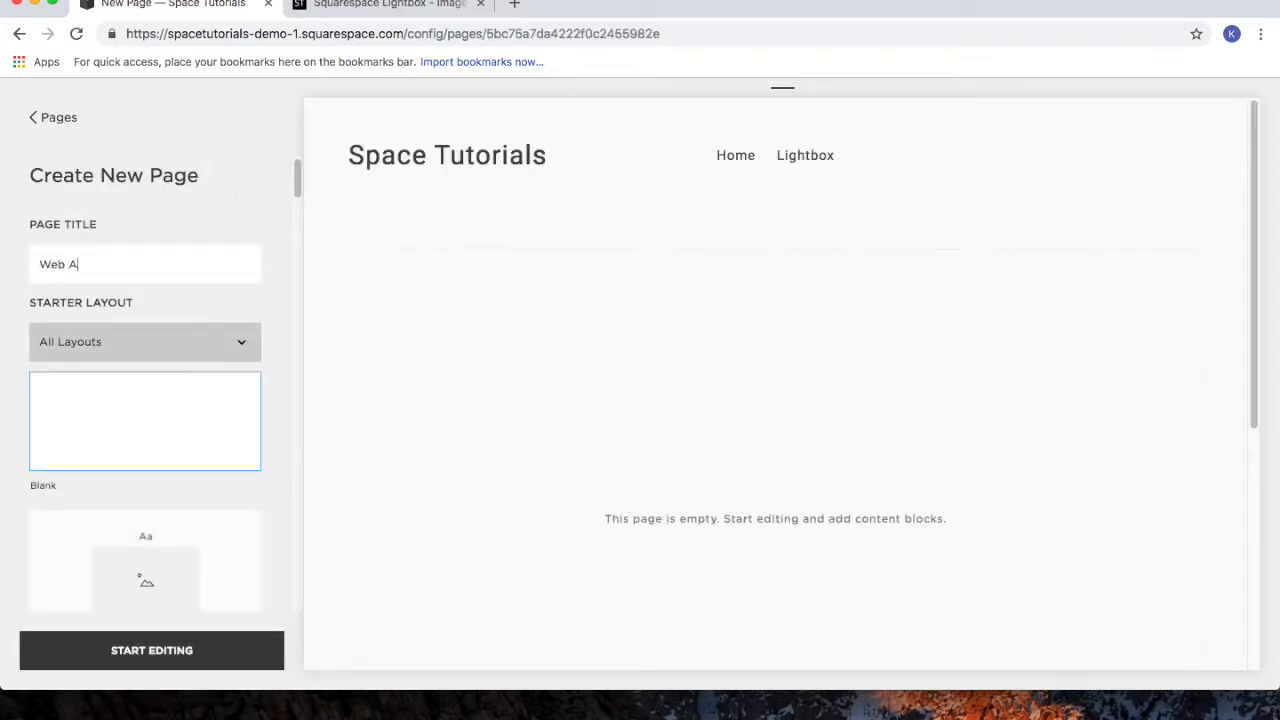
{"action": "type", "text": "ssets"}
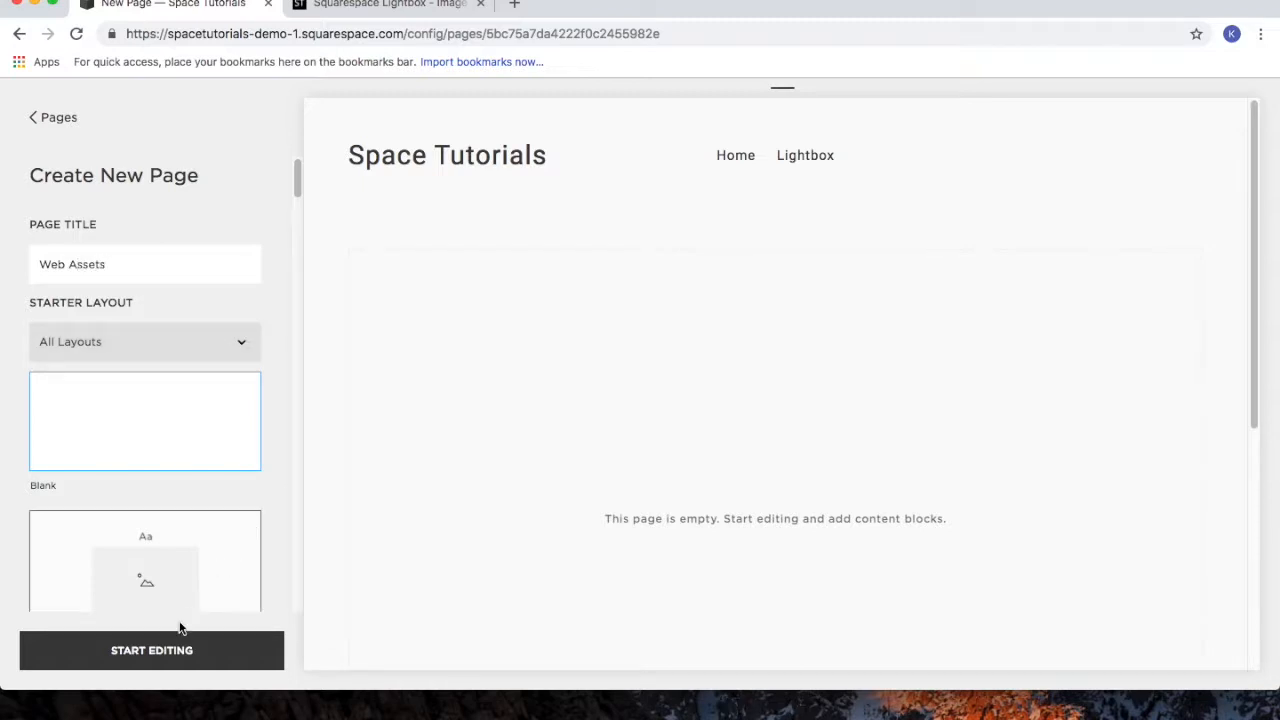
{"action": "left_click", "coordinate": [151, 650]}
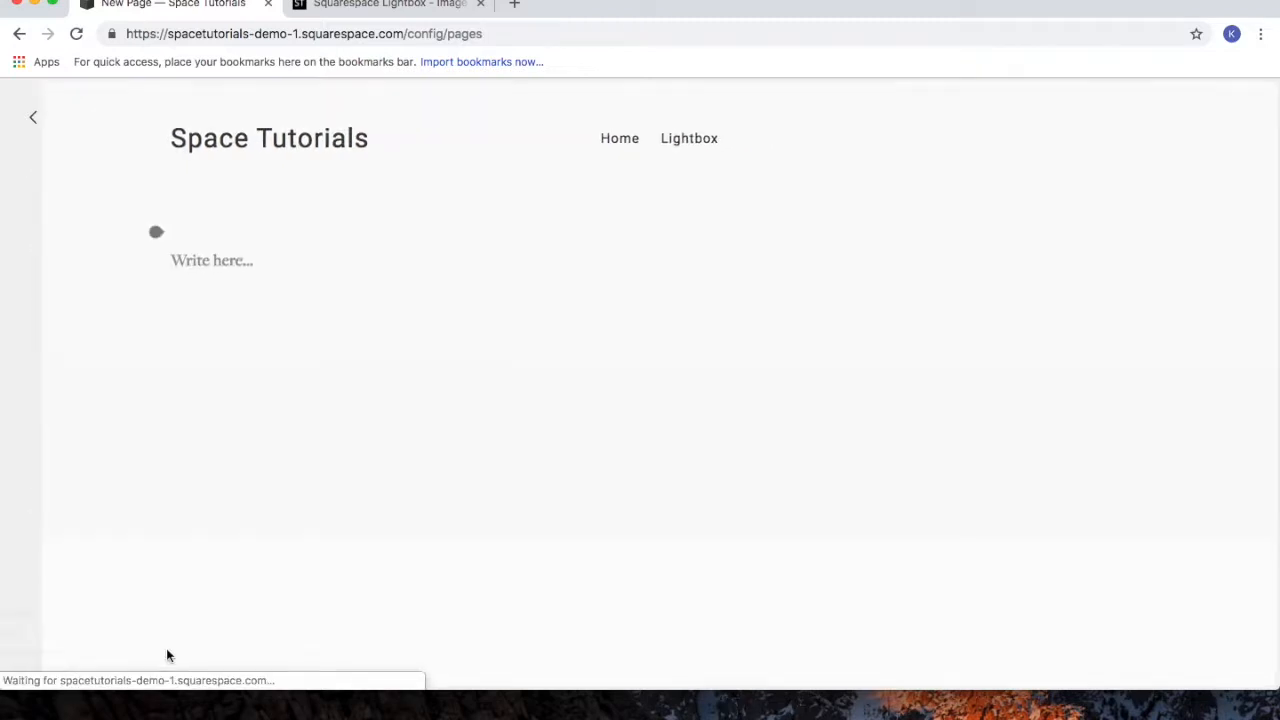
Insert a Gallery Grid block and upload the profile placeholder picture into it
{"action": "left_click", "coordinate": [156, 232]}
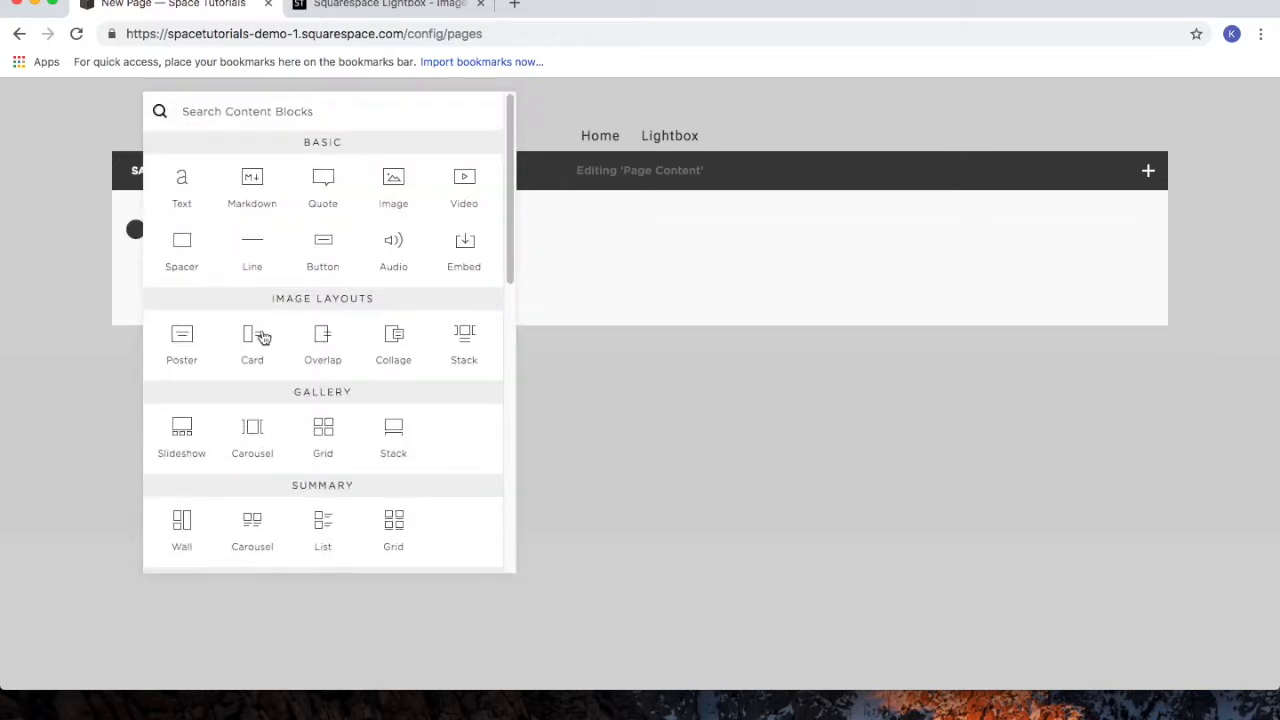
{"action": "mouse_move", "coordinate": [330, 447]}
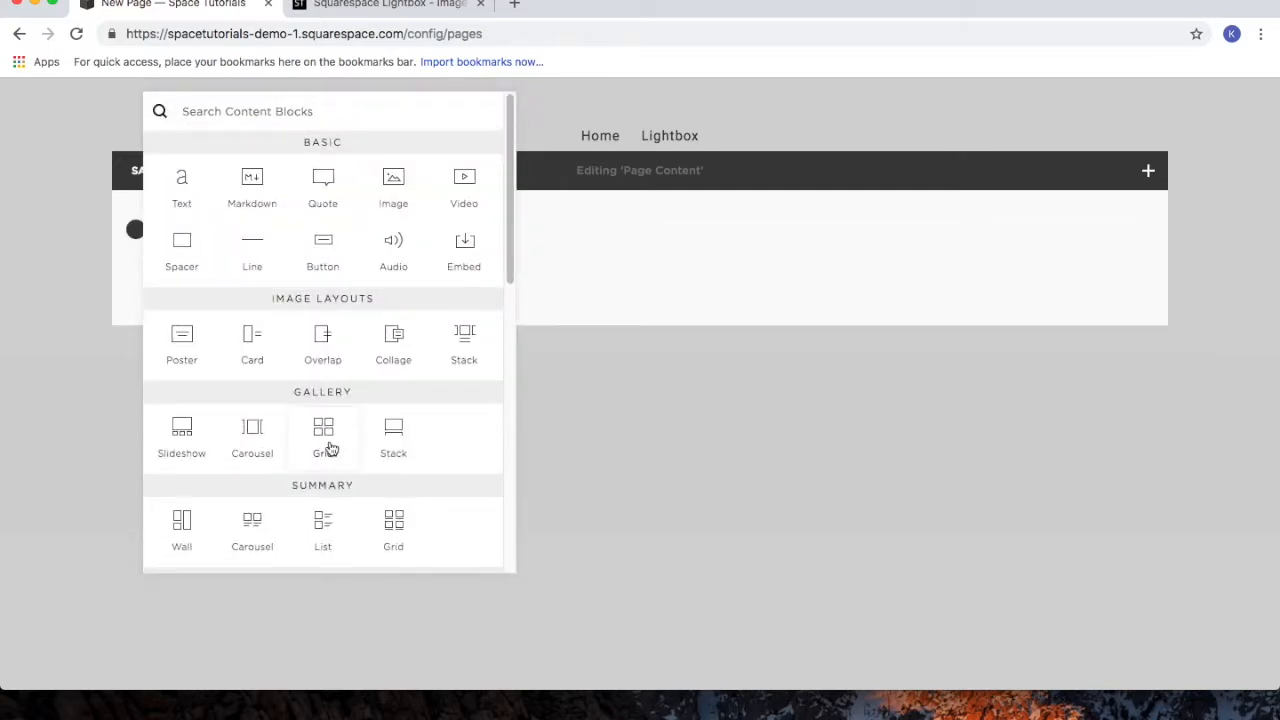
{"action": "left_click", "coordinate": [322, 435]}
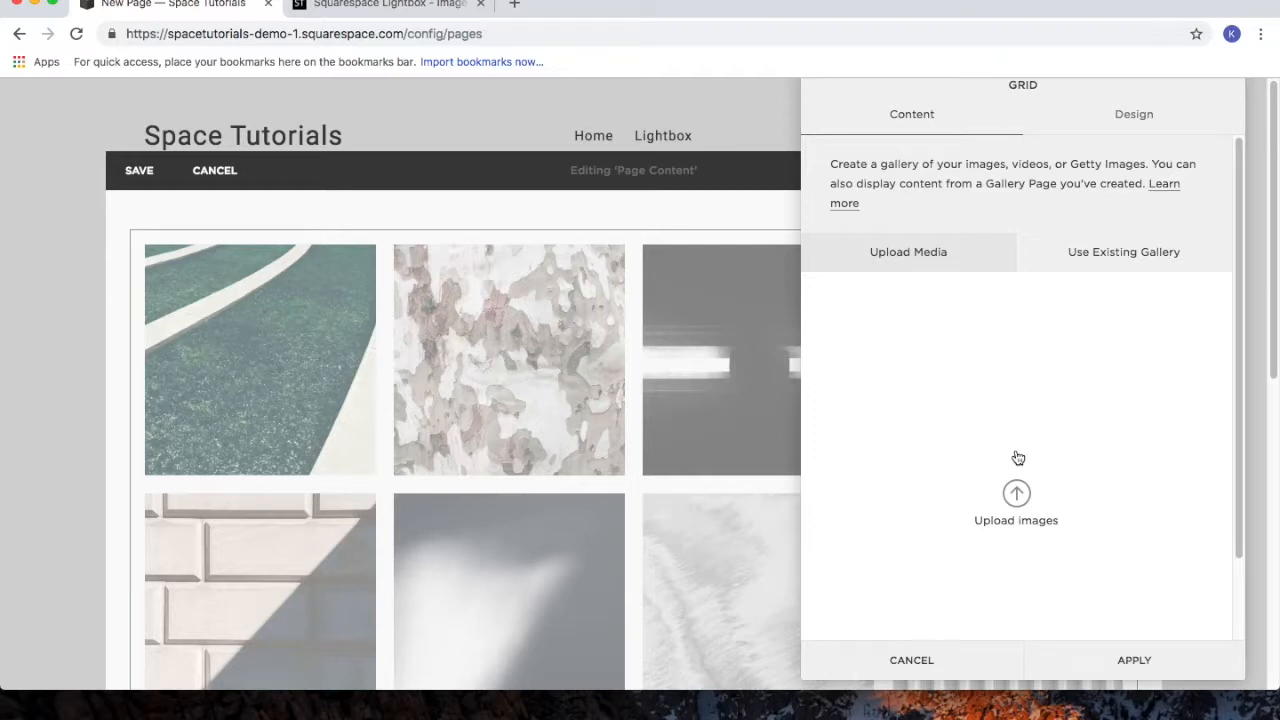
{"action": "mouse_move", "coordinate": [1025, 478]}
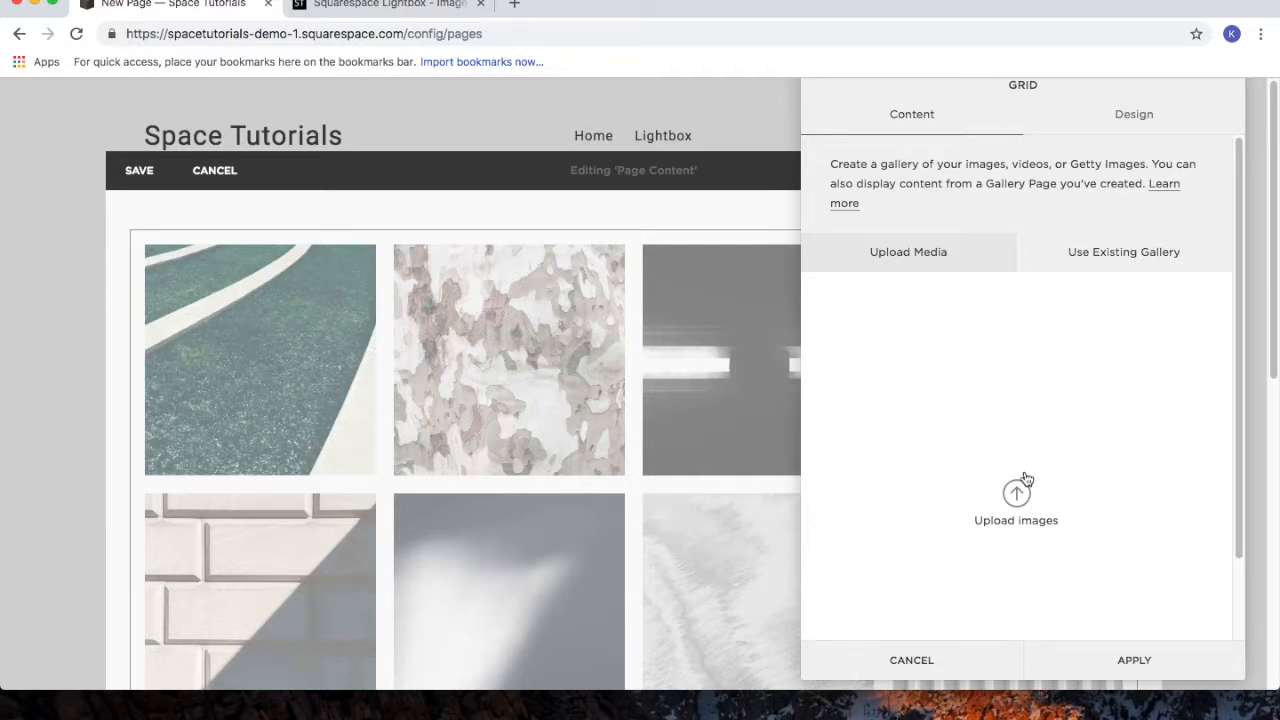
{"action": "left_click", "coordinate": [1016, 500]}
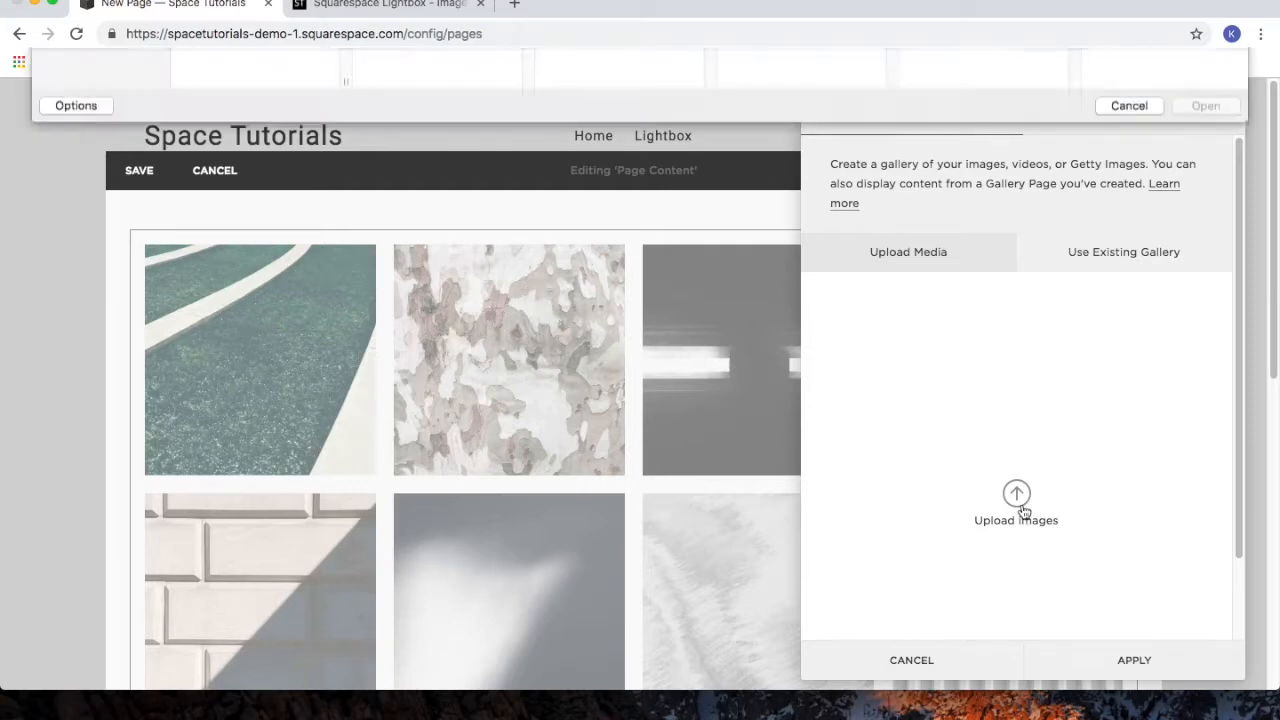
{"action": "left_click", "coordinate": [1015, 505]}
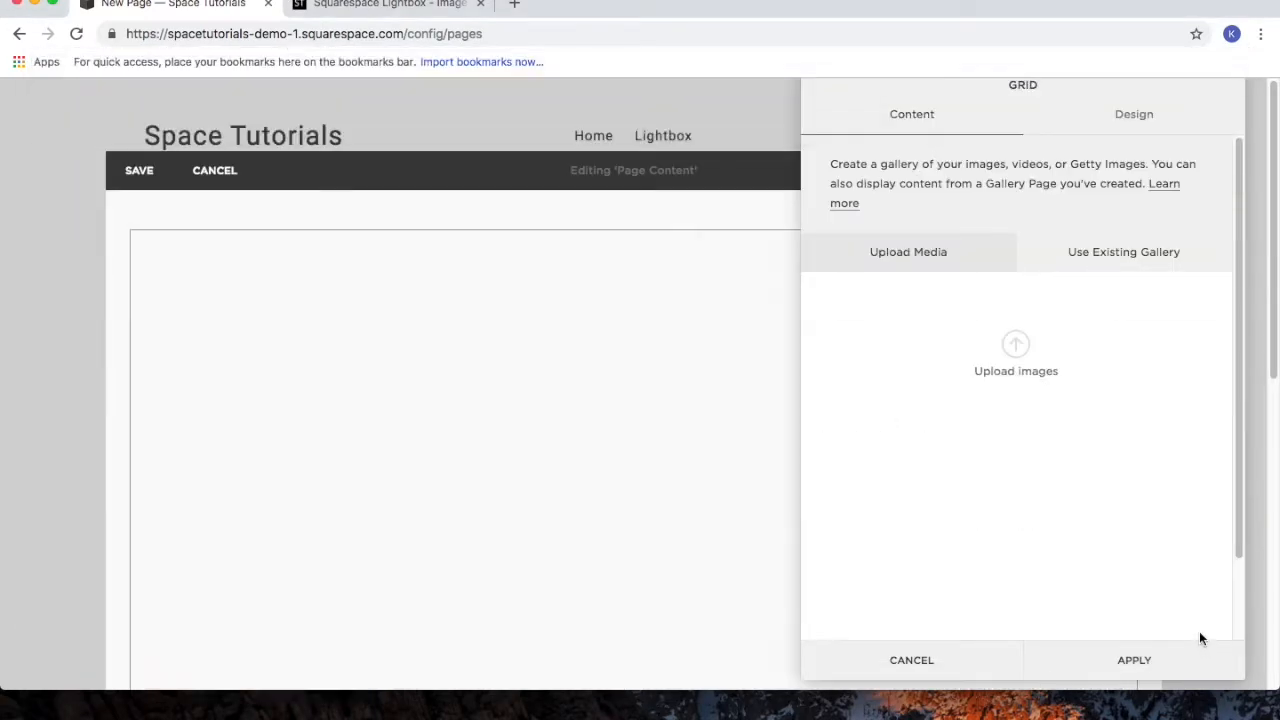
{"action": "left_click", "coordinate": [1015, 355]}
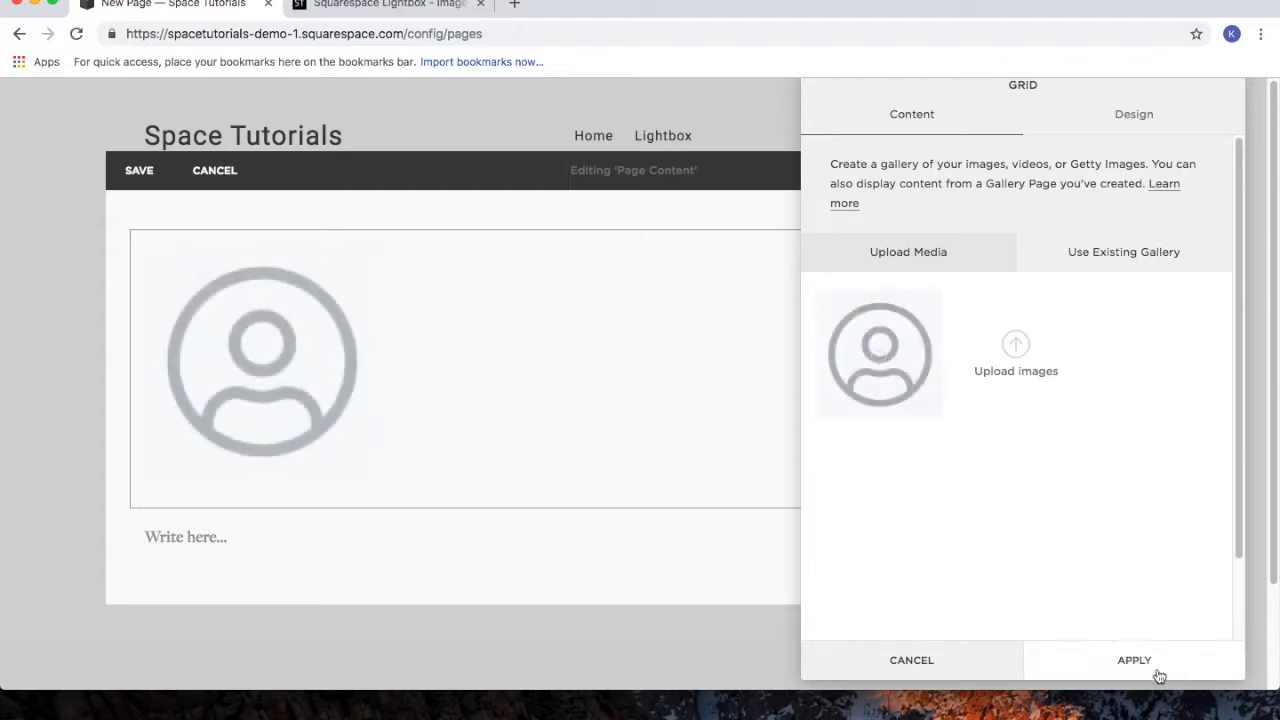
{"action": "left_click", "coordinate": [1134, 660]}
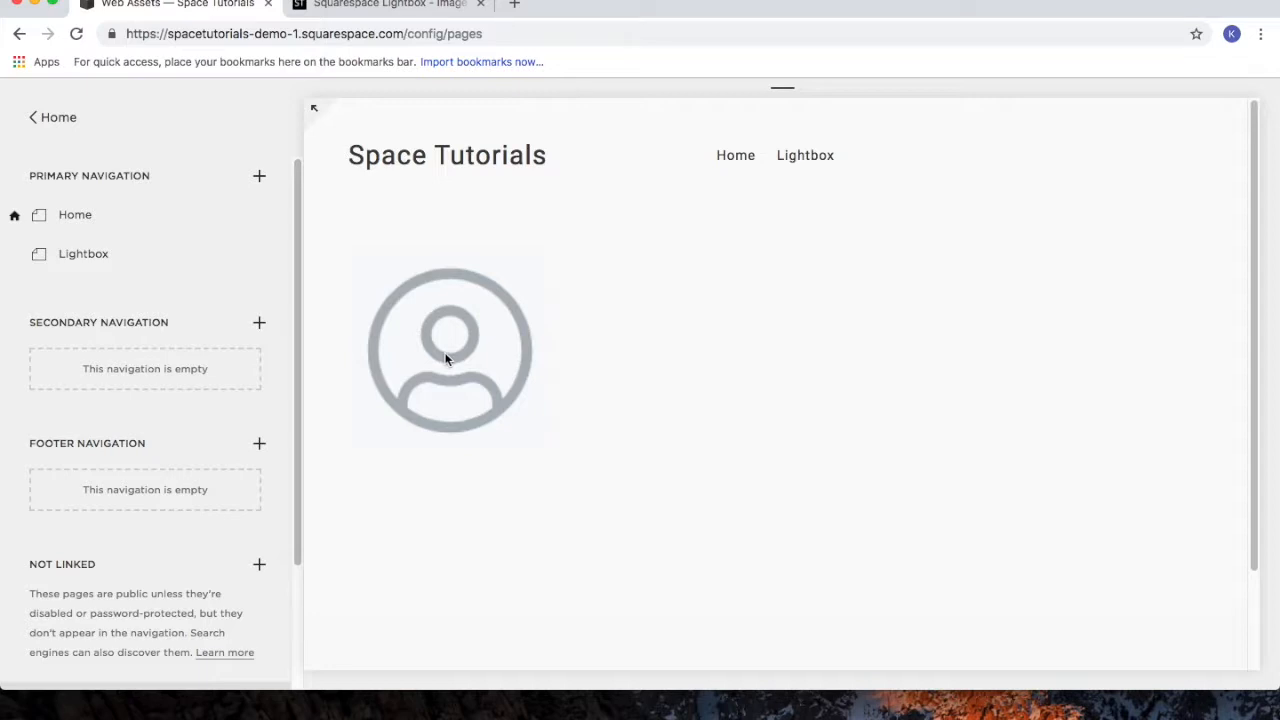
Copy the image address of the uploaded profile placeholder picture
{"action": "right_click", "coordinate": [448, 350]}
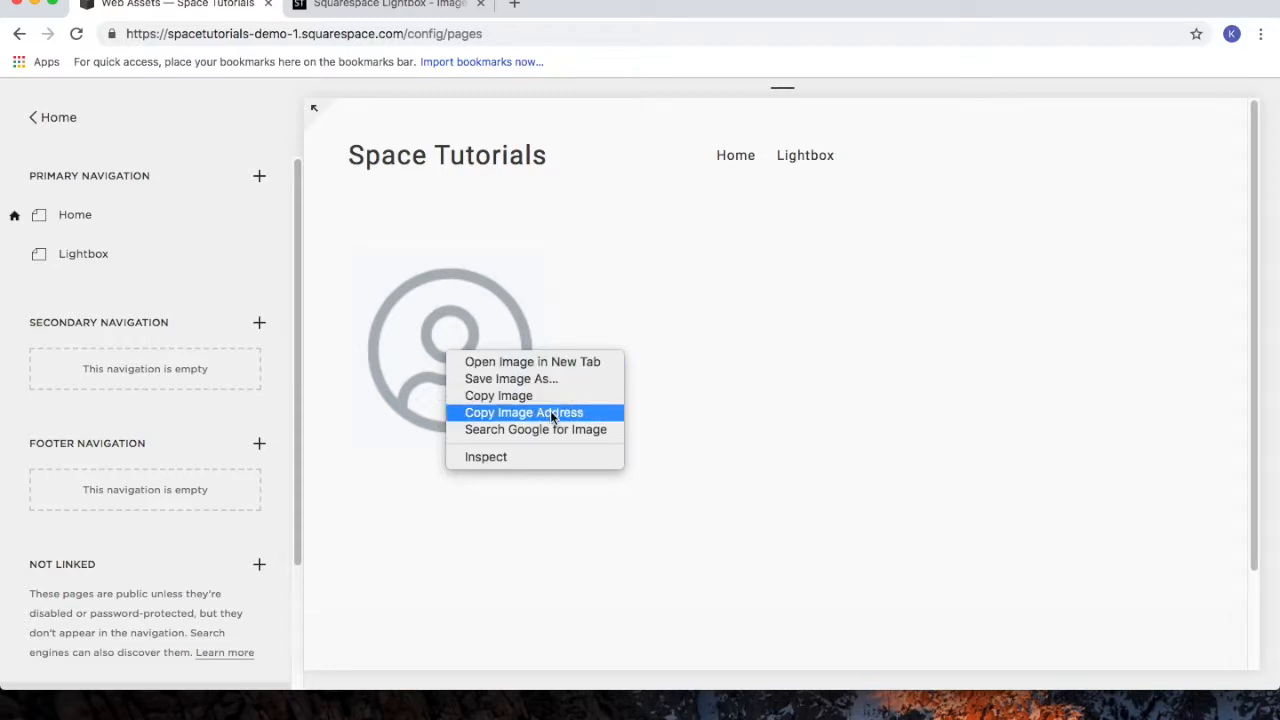
{"action": "left_click", "coordinate": [550, 418]}
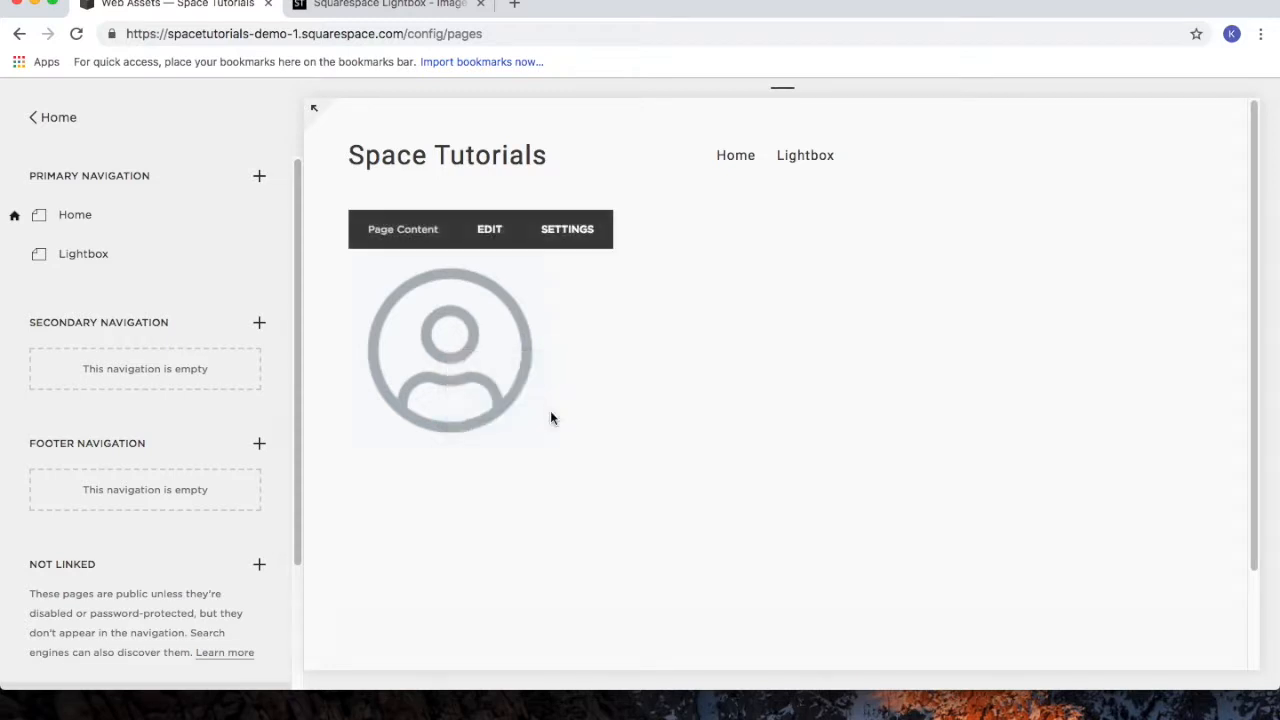
{"action": "mouse_move", "coordinate": [84, 254]}
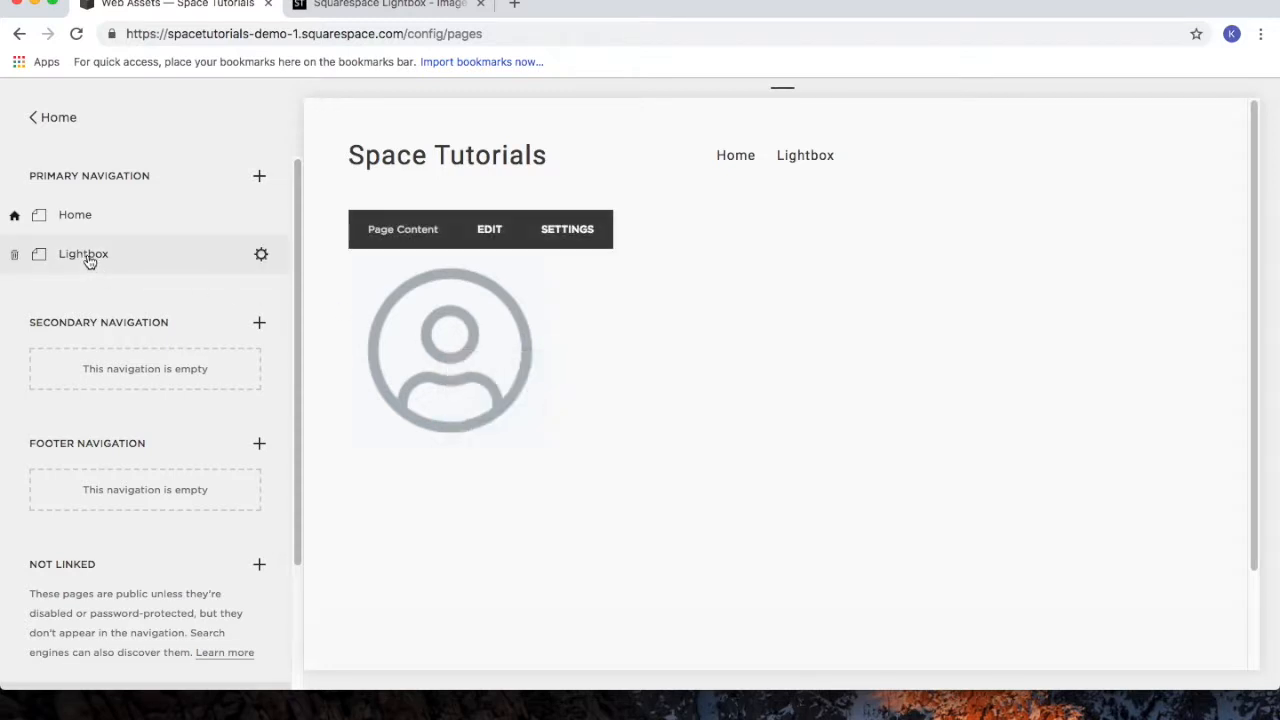
Reopen the Lightbox page's Code block holding the View John's Bio link for editing
{"action": "left_click", "coordinate": [83, 254]}
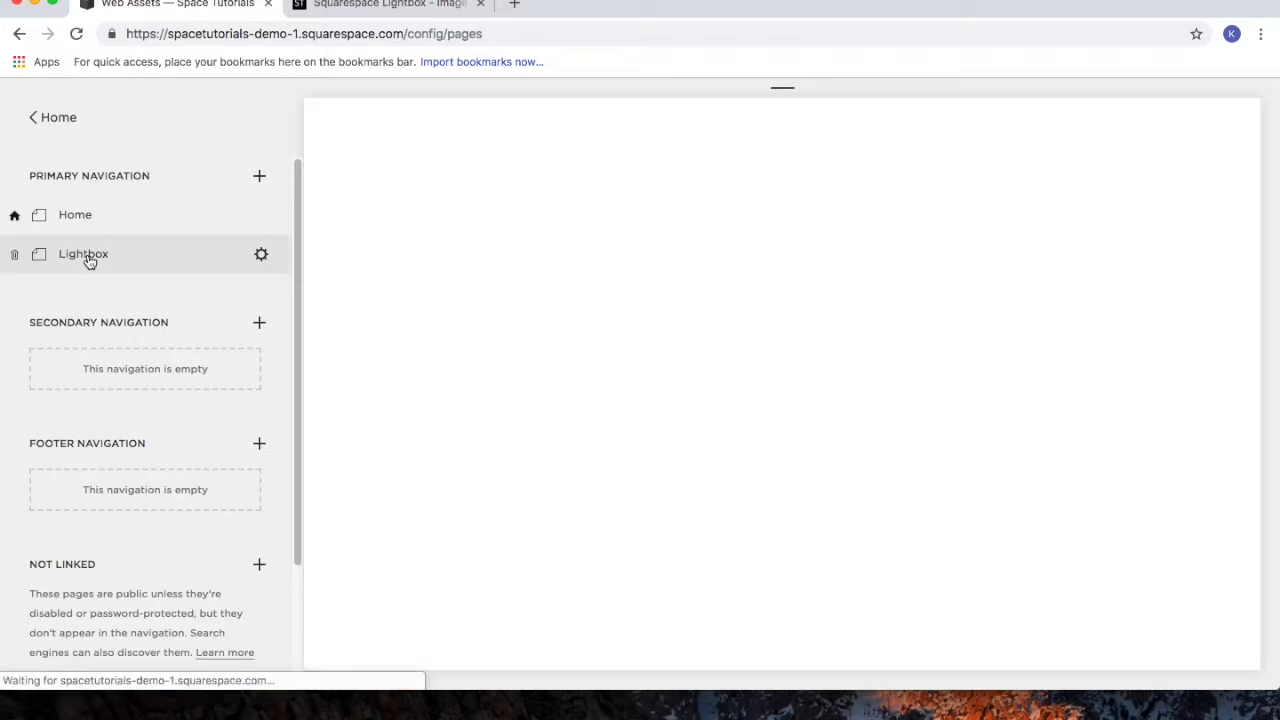
{"action": "left_click", "coordinate": [83, 253]}
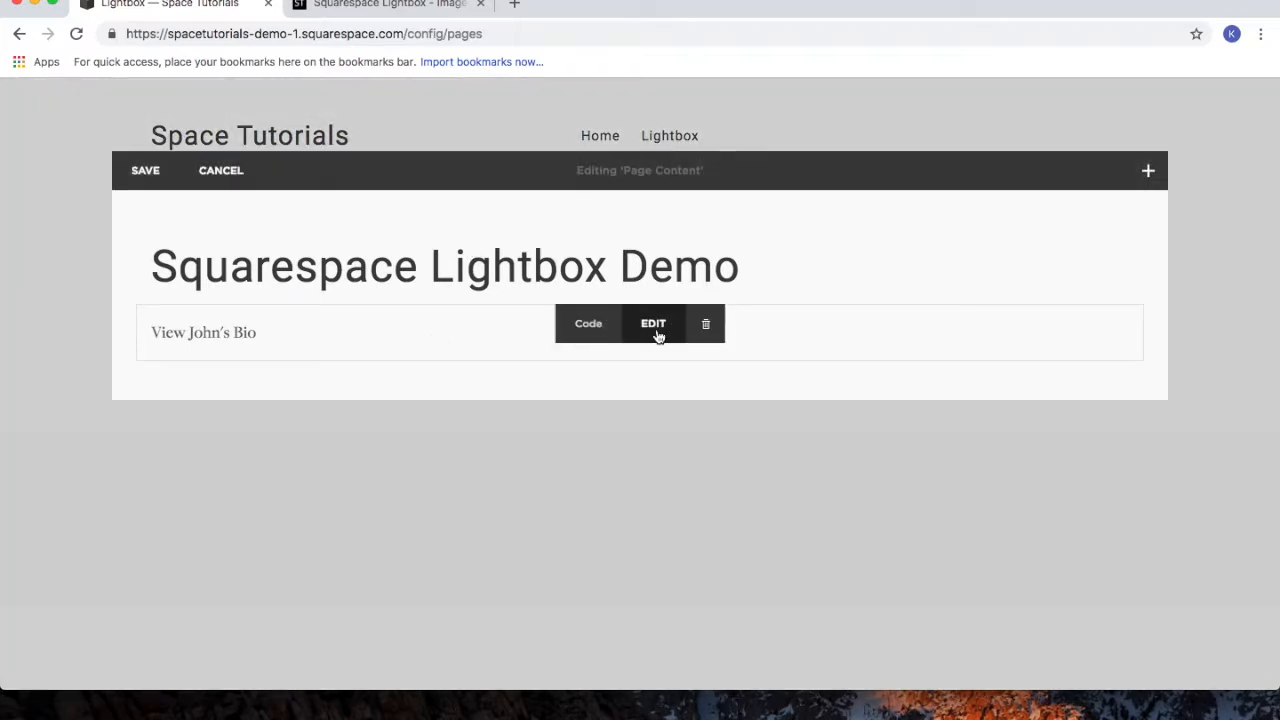
{"action": "mouse_move", "coordinate": [653, 323]}
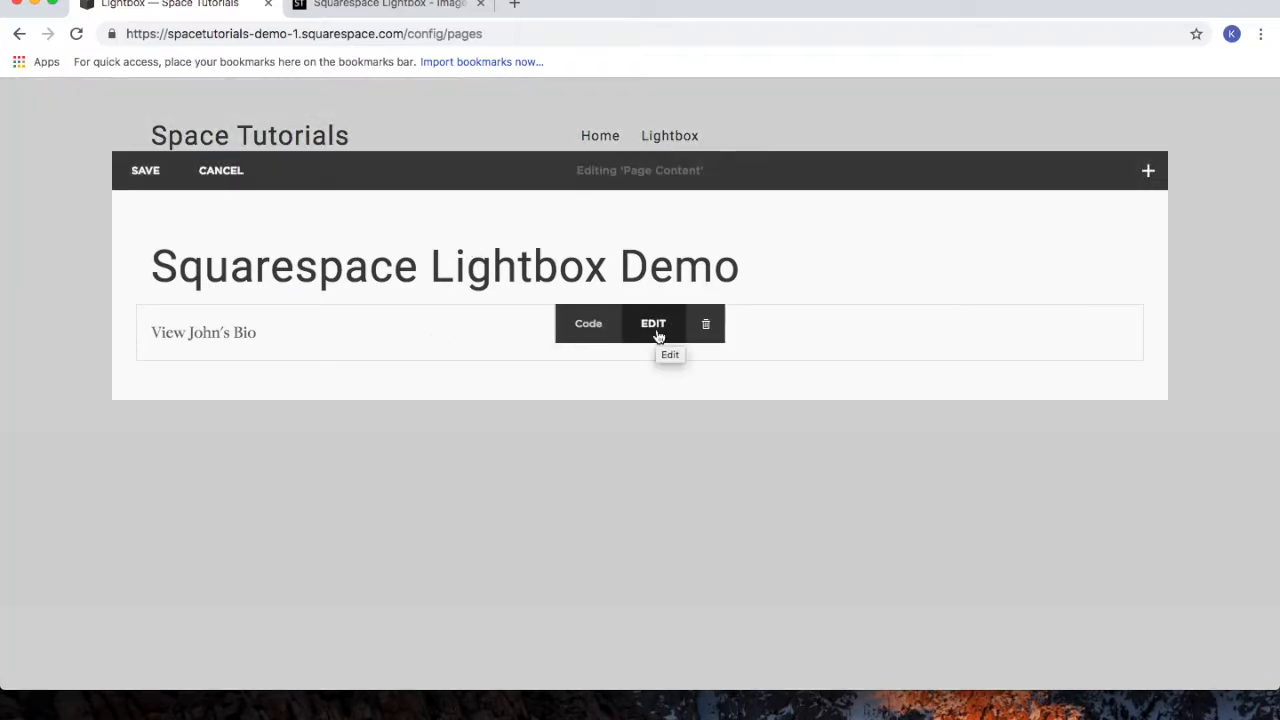
{"action": "left_click", "coordinate": [588, 323]}
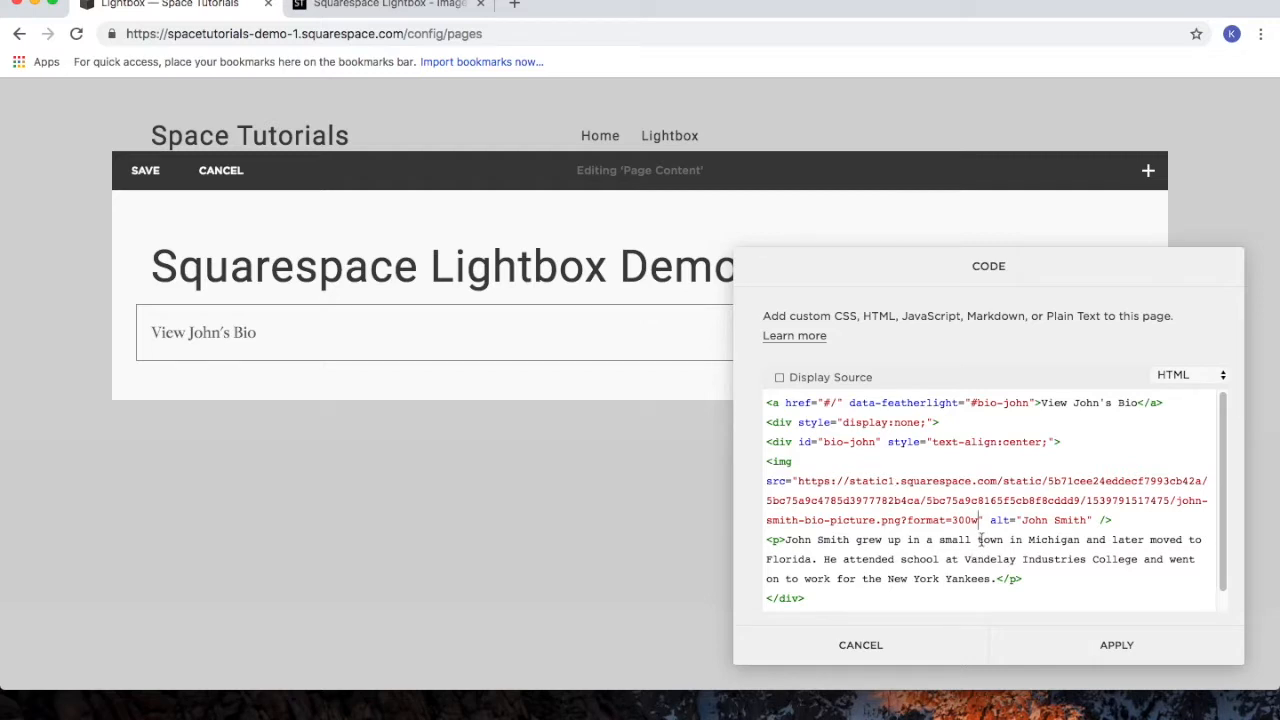
Remove the '300w' size-format suffix from the bio image address
{"action": "double_click", "coordinate": [963, 520]}
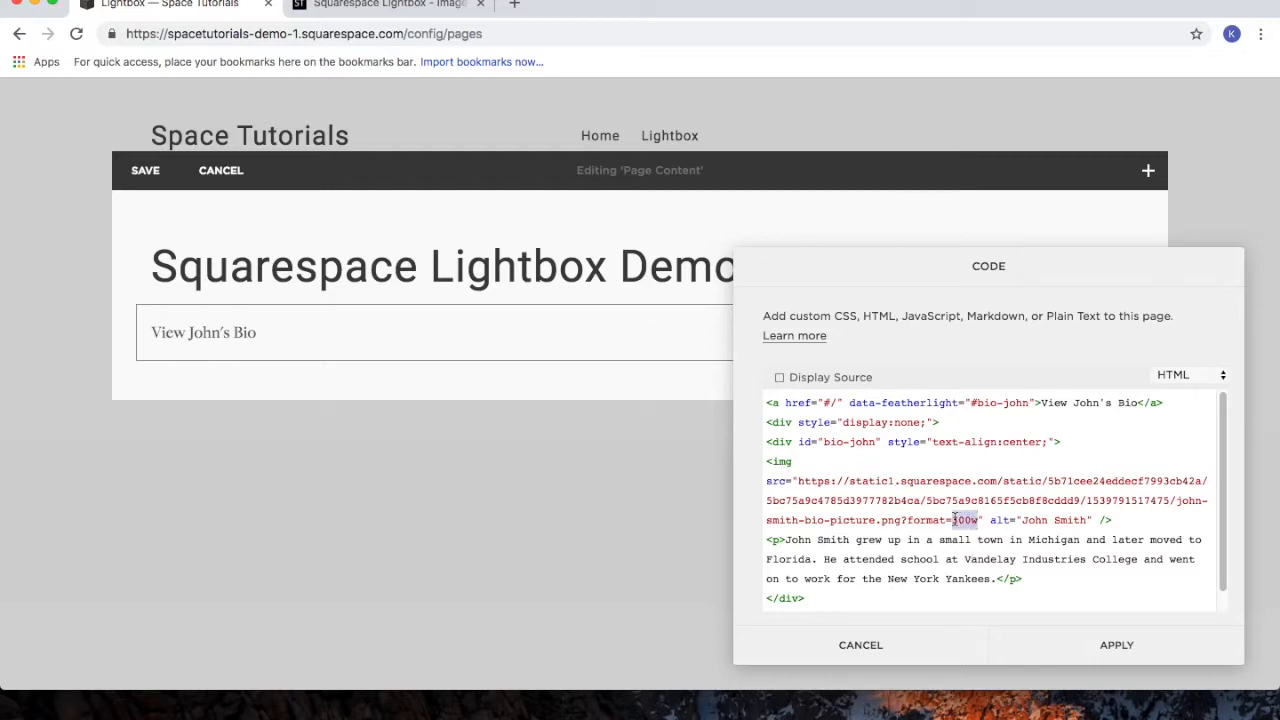
{"action": "double_click", "coordinate": [930, 520]}
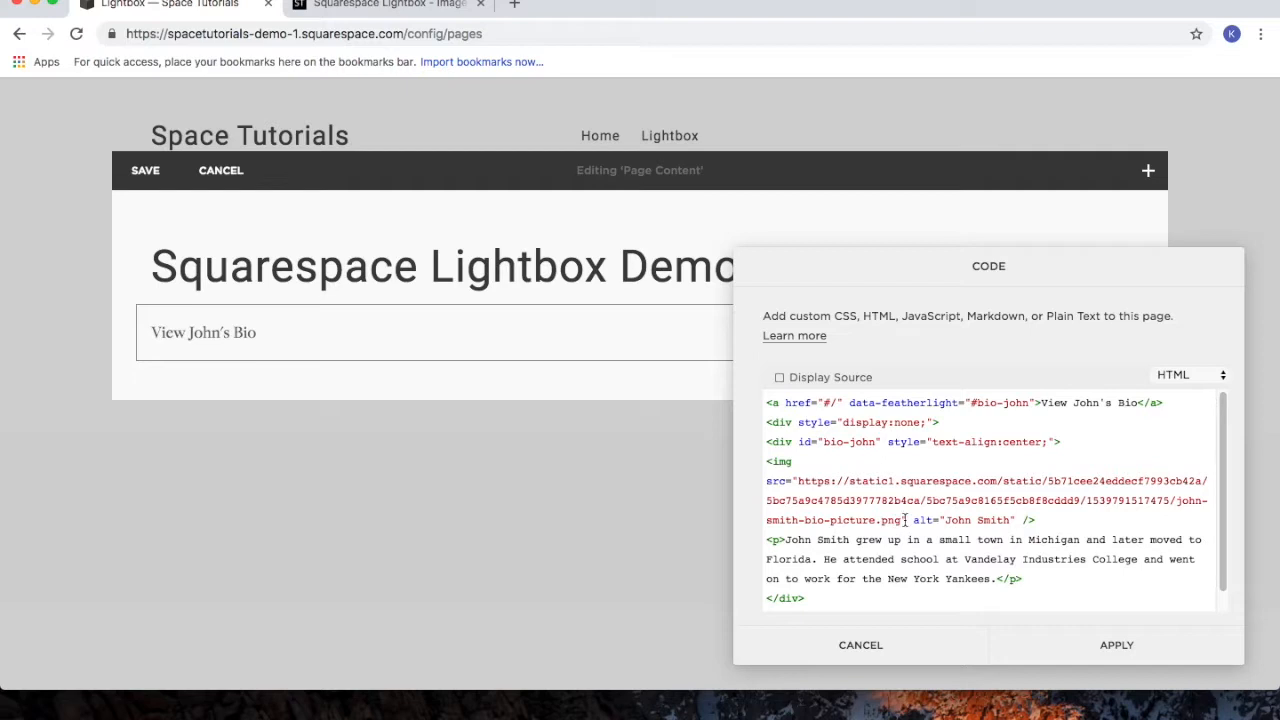
{"action": "mouse_move", "coordinate": [987, 520]}
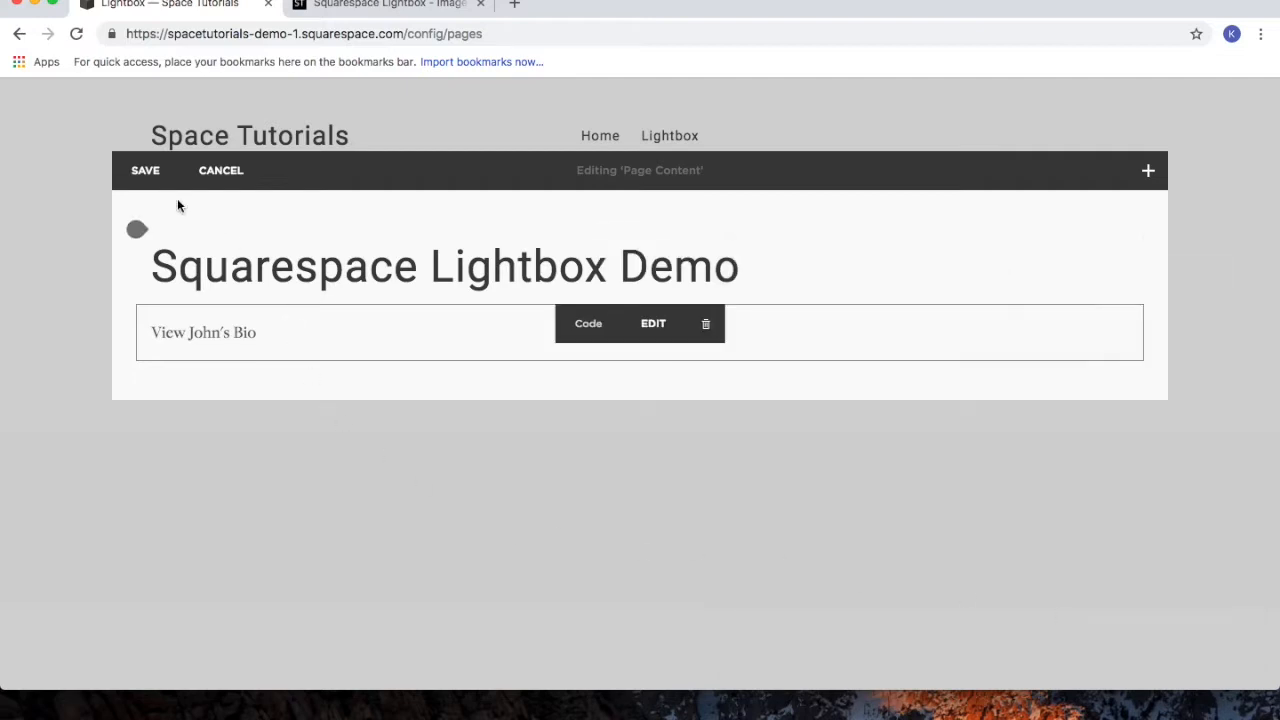
Save the Lightbox page edits and reload the browser
{"action": "left_click", "coordinate": [77, 33]}
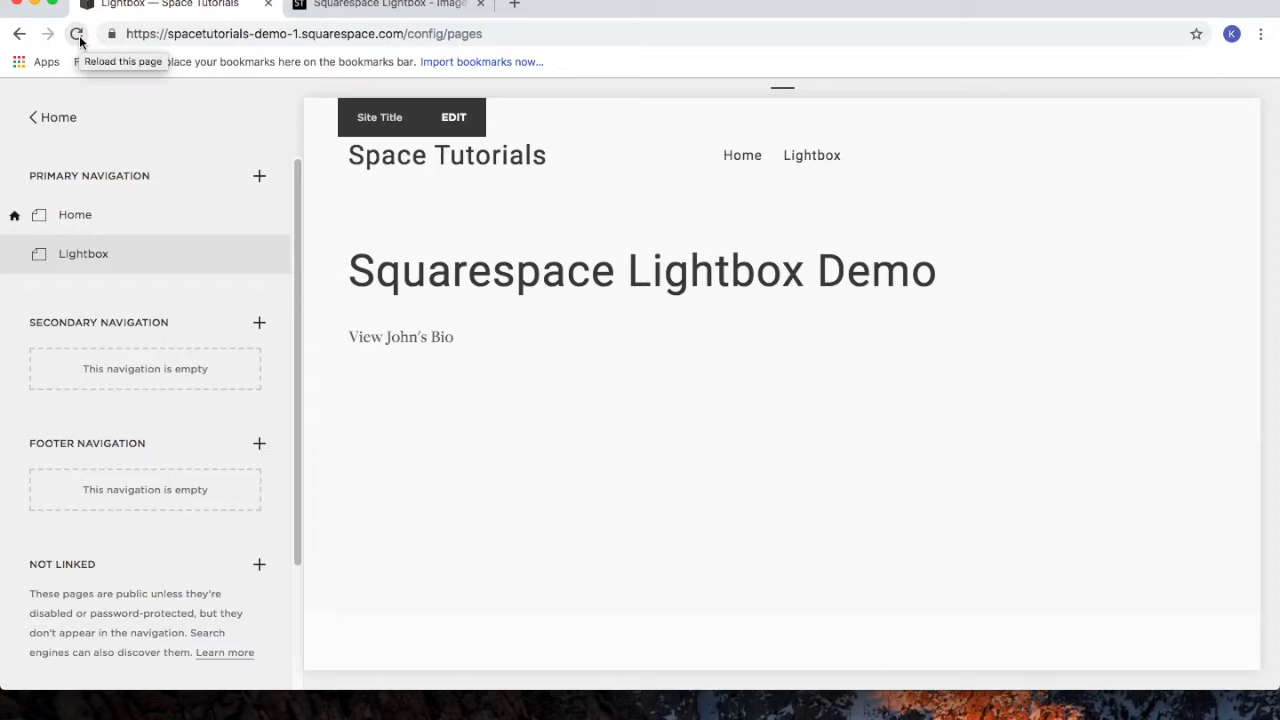
{"action": "left_click", "coordinate": [78, 33]}
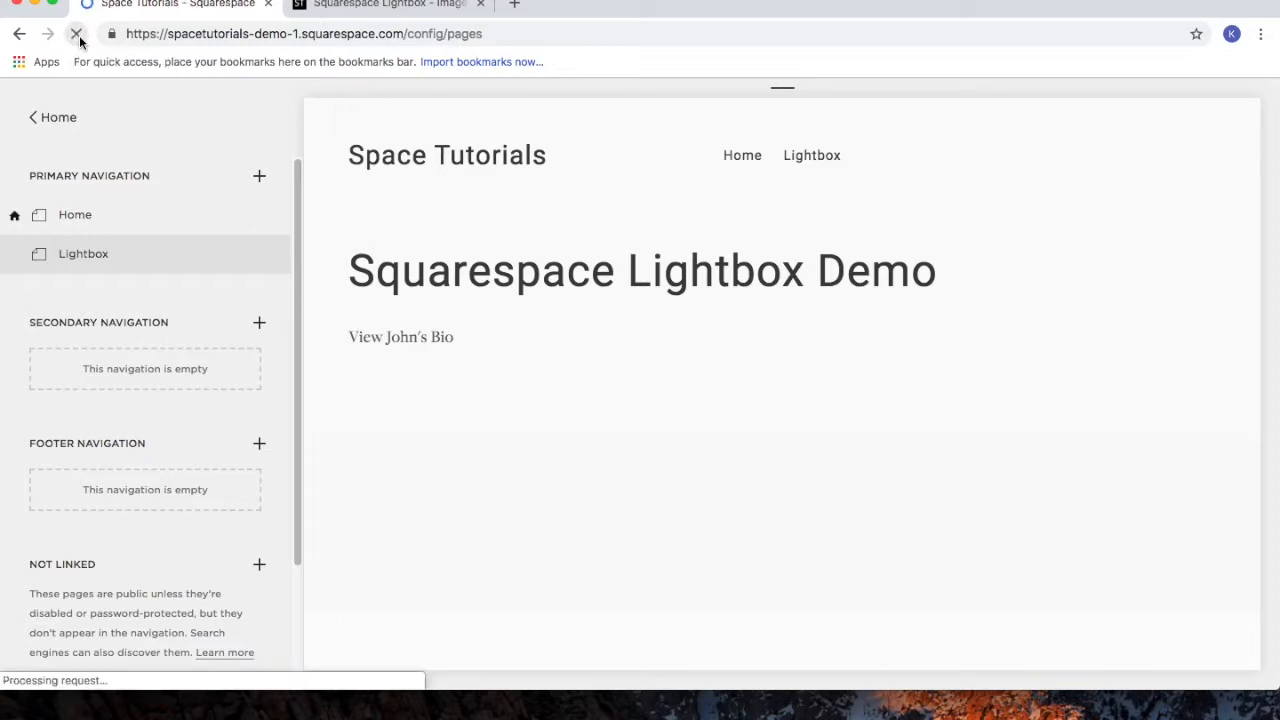
{"action": "left_click", "coordinate": [76, 33]}
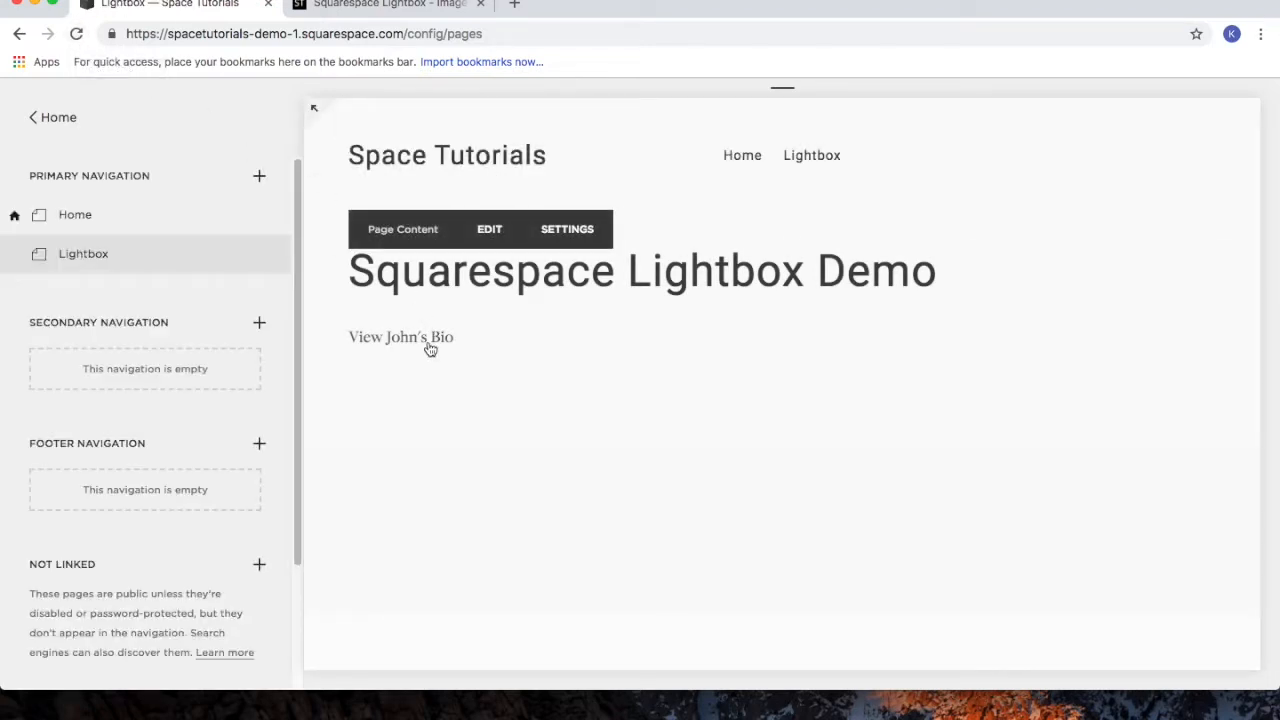
Preview the View John's Bio lightbox, close it, and return to editing content
{"action": "left_click", "coordinate": [400, 336]}
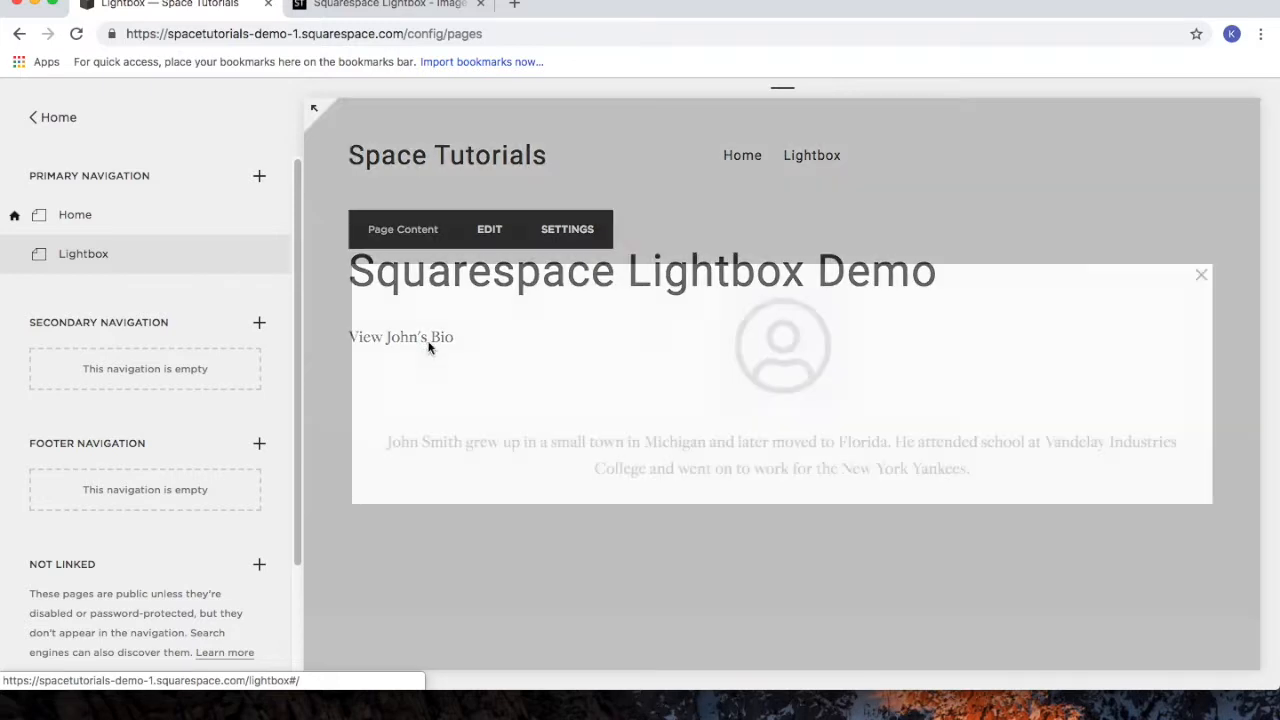
{"action": "left_click", "coordinate": [400, 336]}
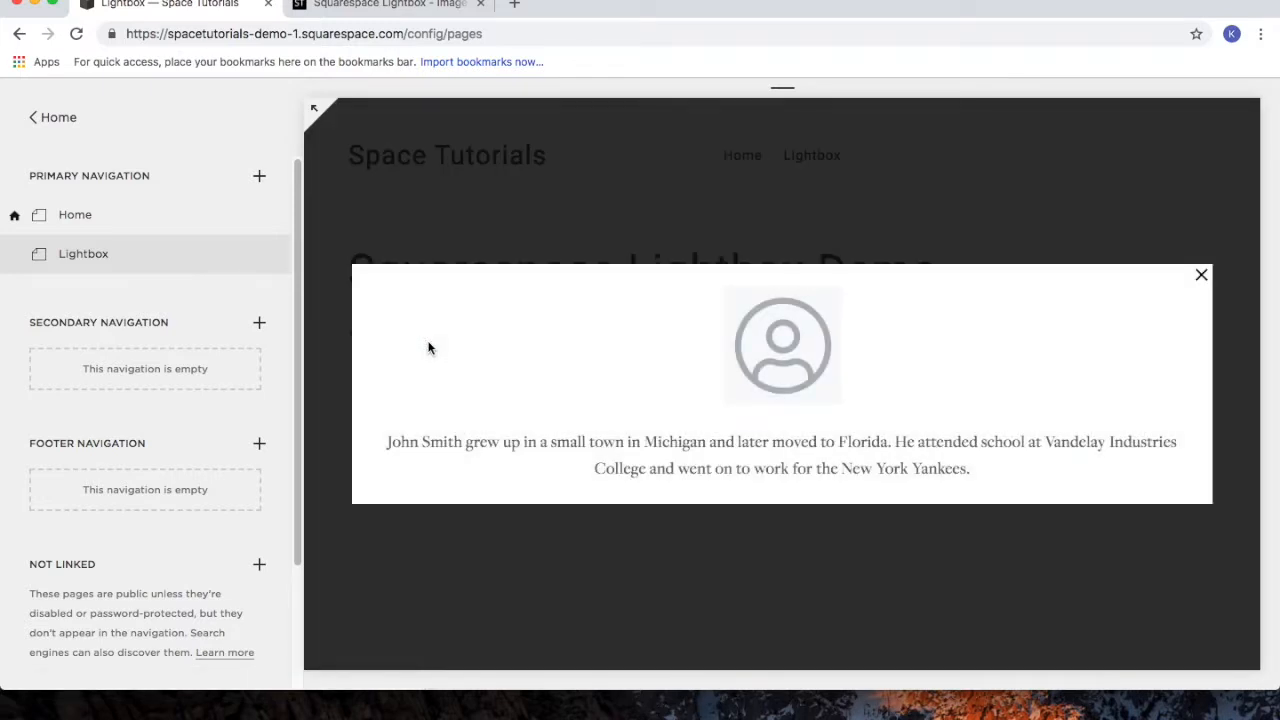
{"action": "mouse_move", "coordinate": [855, 353]}
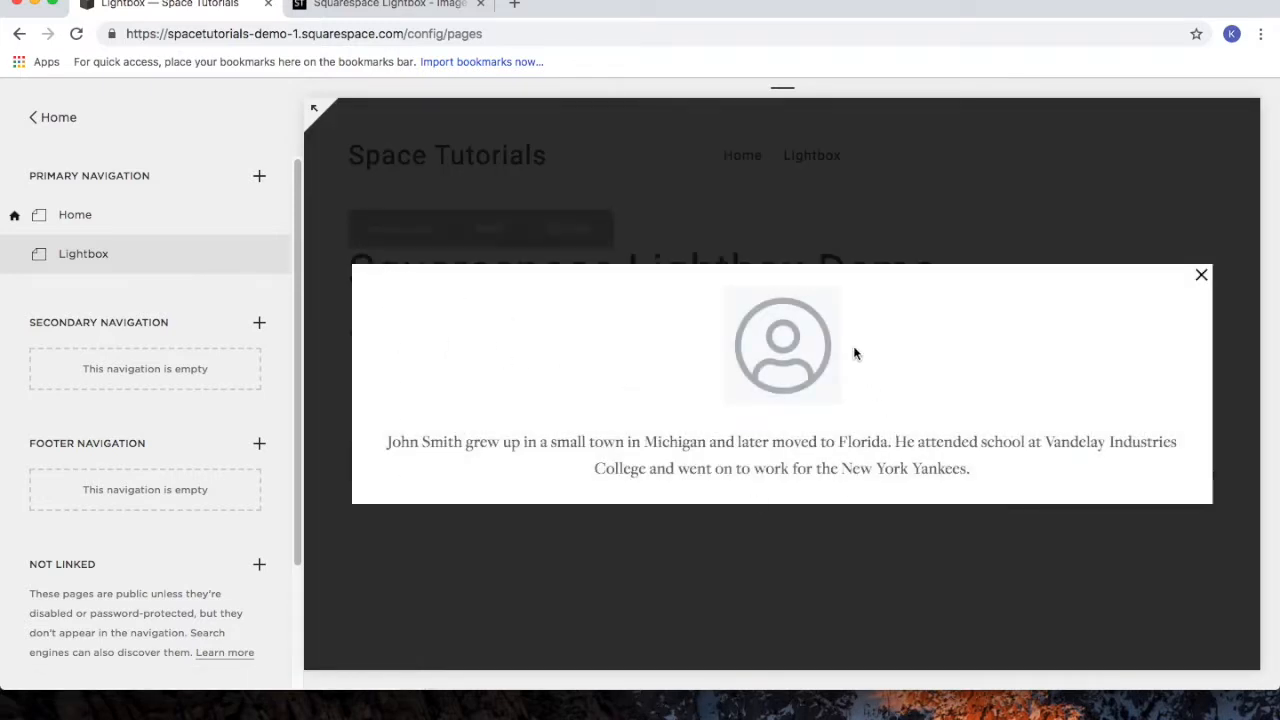
{"action": "mouse_move", "coordinate": [701, 377]}
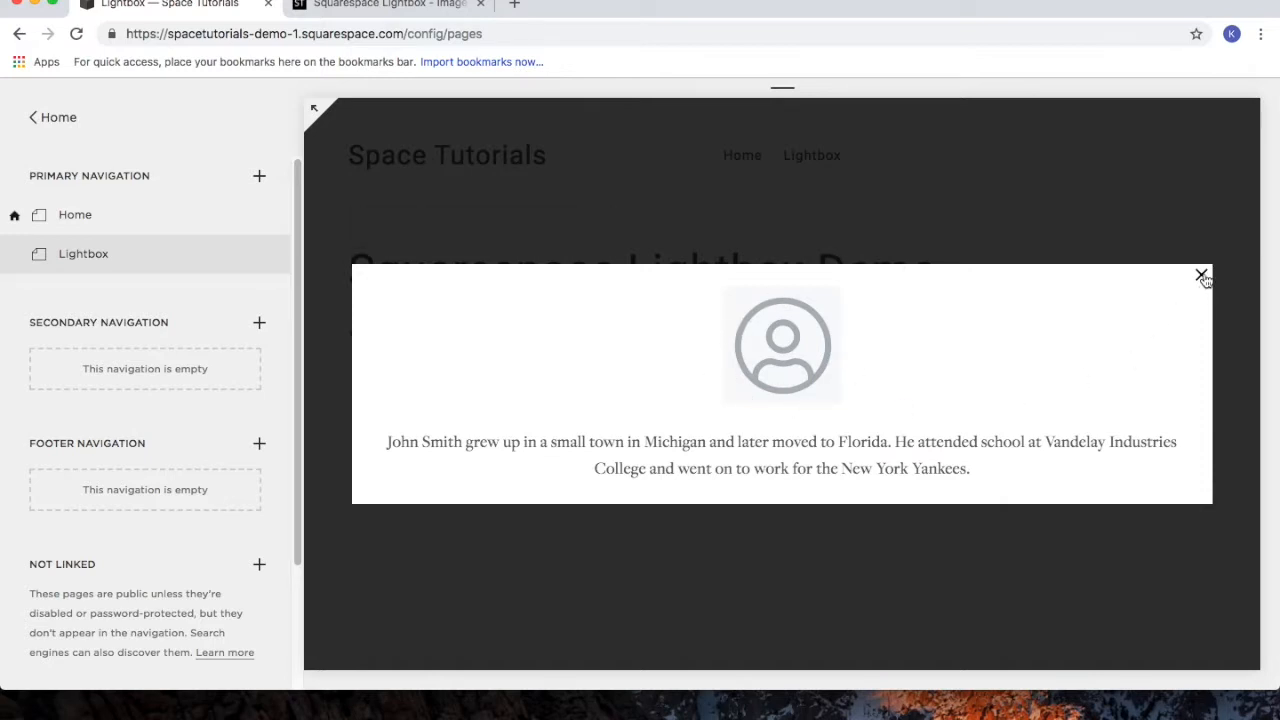
{"action": "left_click", "coordinate": [1201, 274]}
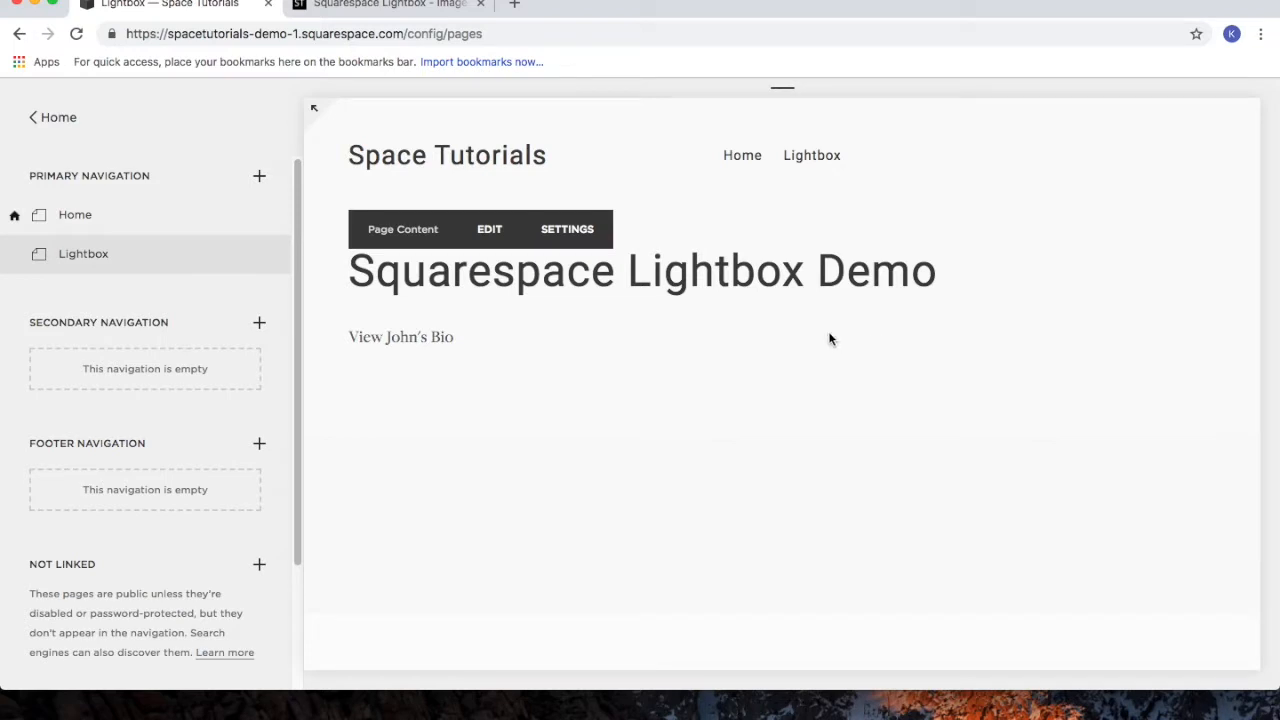
{"action": "mouse_move", "coordinate": [663, 334]}
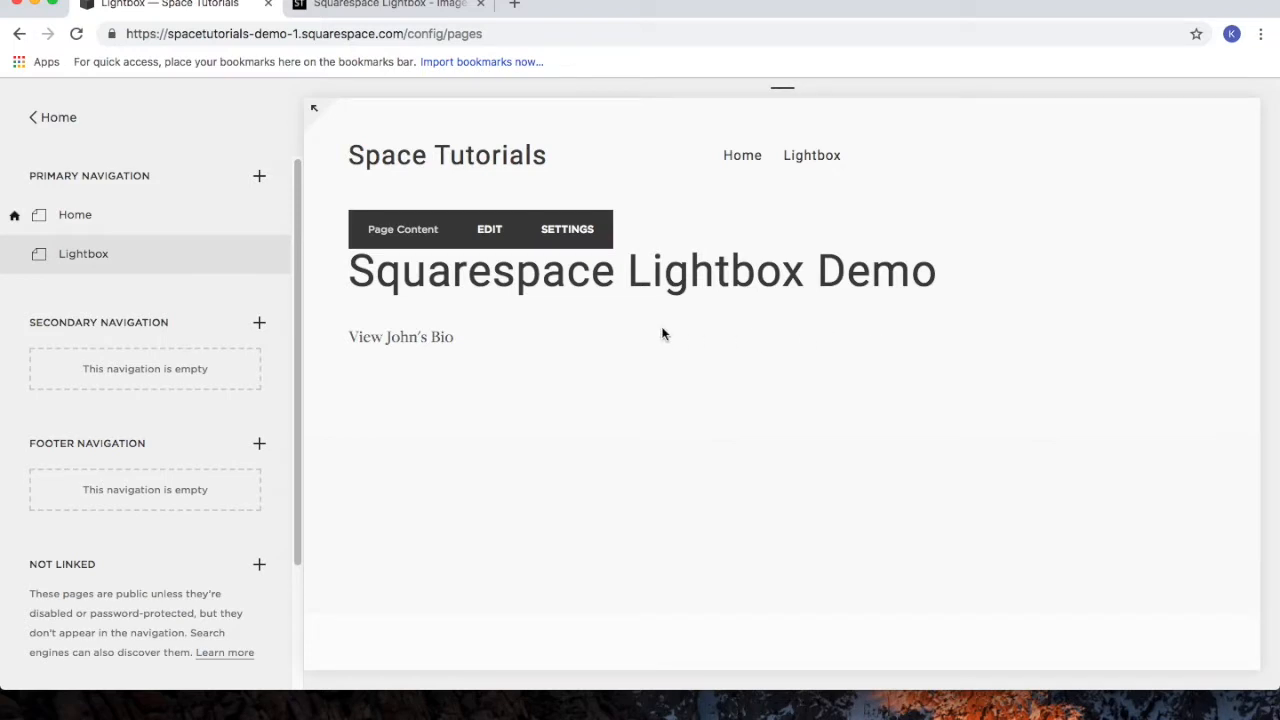
{"action": "mouse_move", "coordinate": [527, 253]}
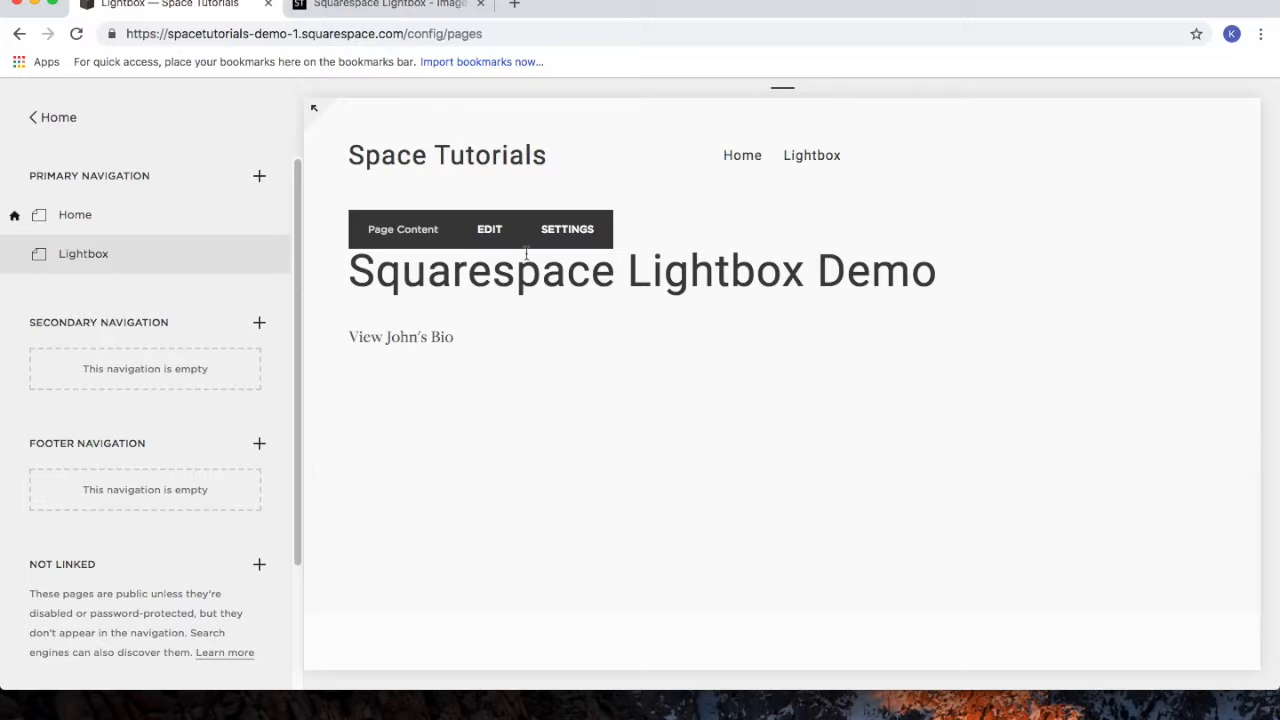
{"action": "left_click", "coordinate": [314, 107]}
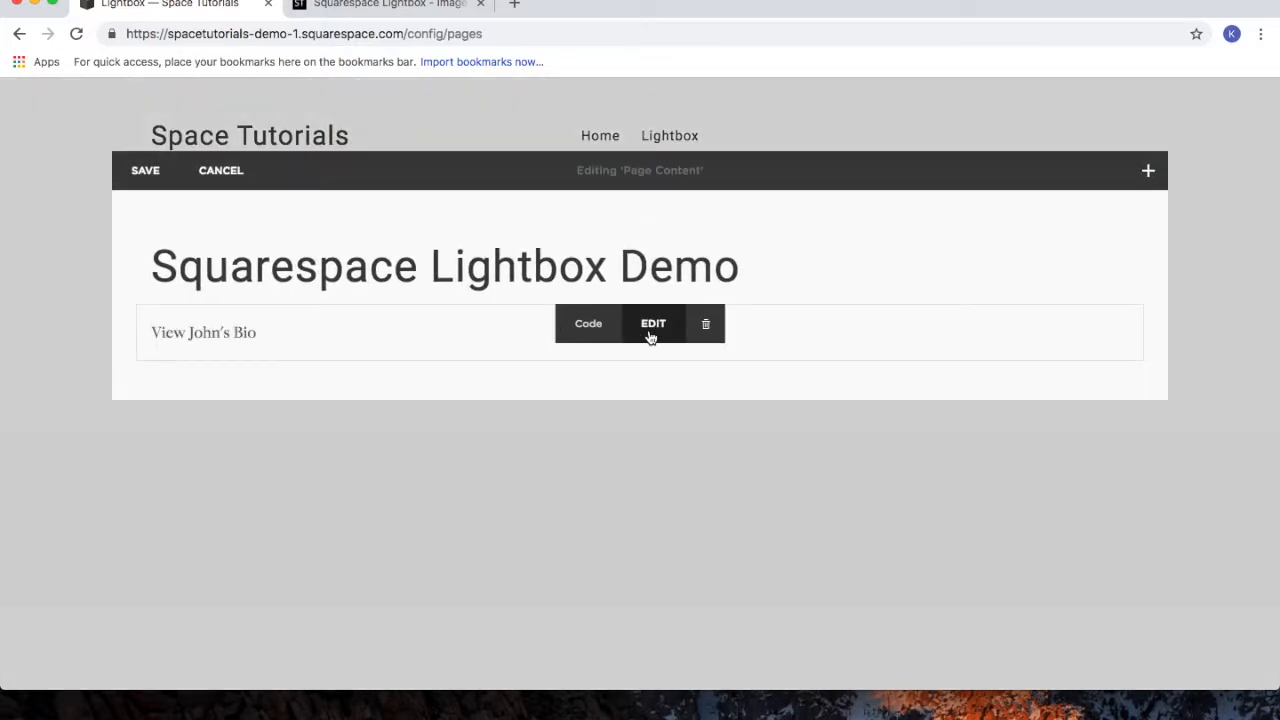
In the Code block, rename the bio id to 'jerry' and the alt text to 'Jerry Seinfeld'
{"action": "left_click", "coordinate": [587, 323]}
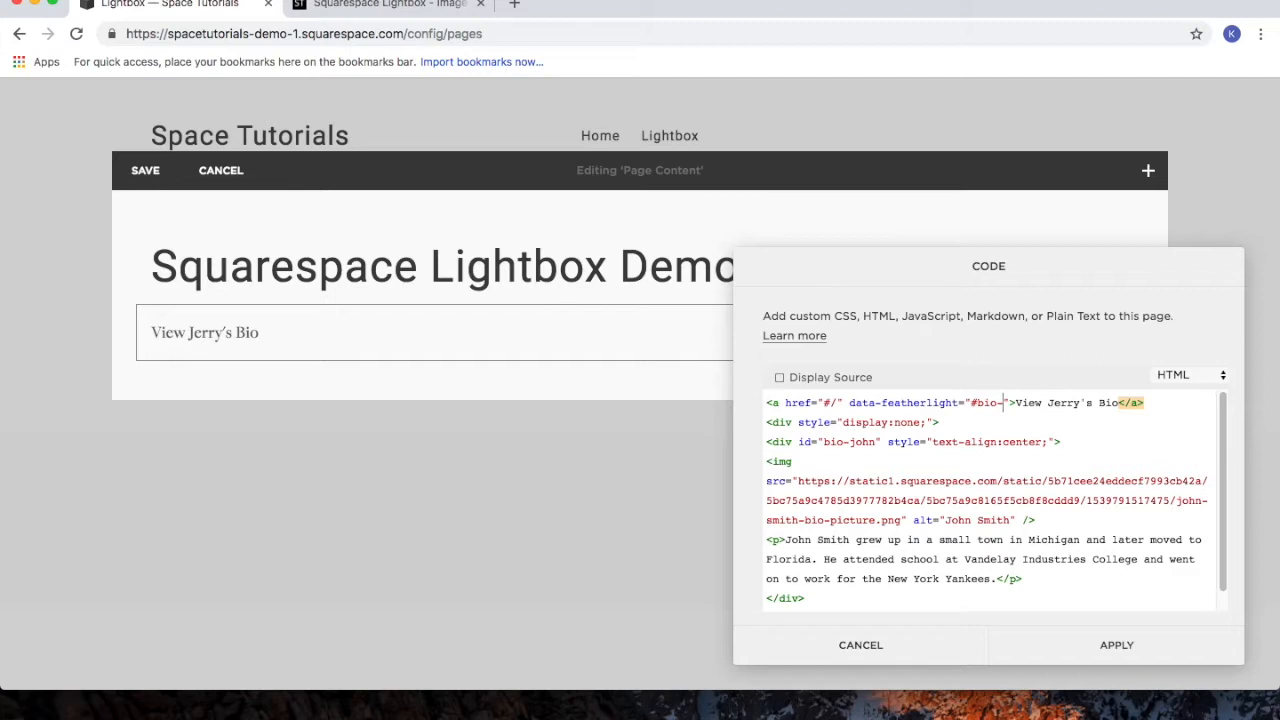
{"action": "type", "text": "jerry"}
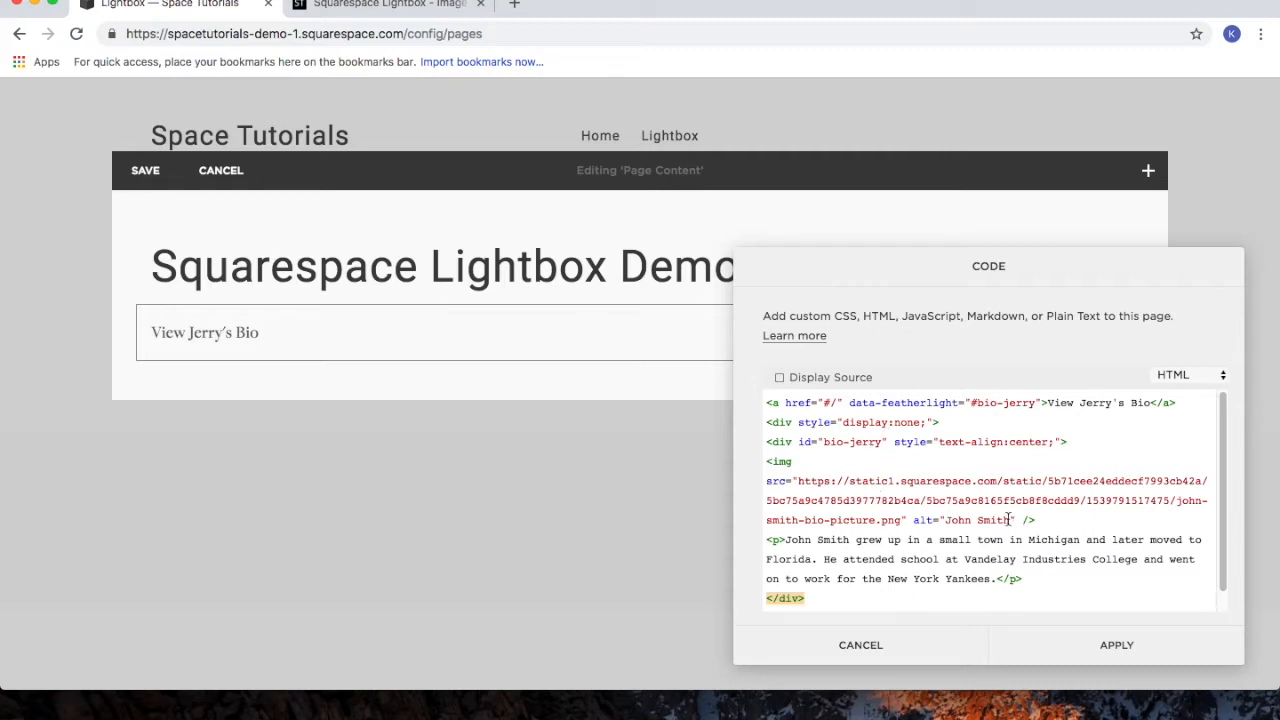
{"action": "double_click", "coordinate": [977, 520]}
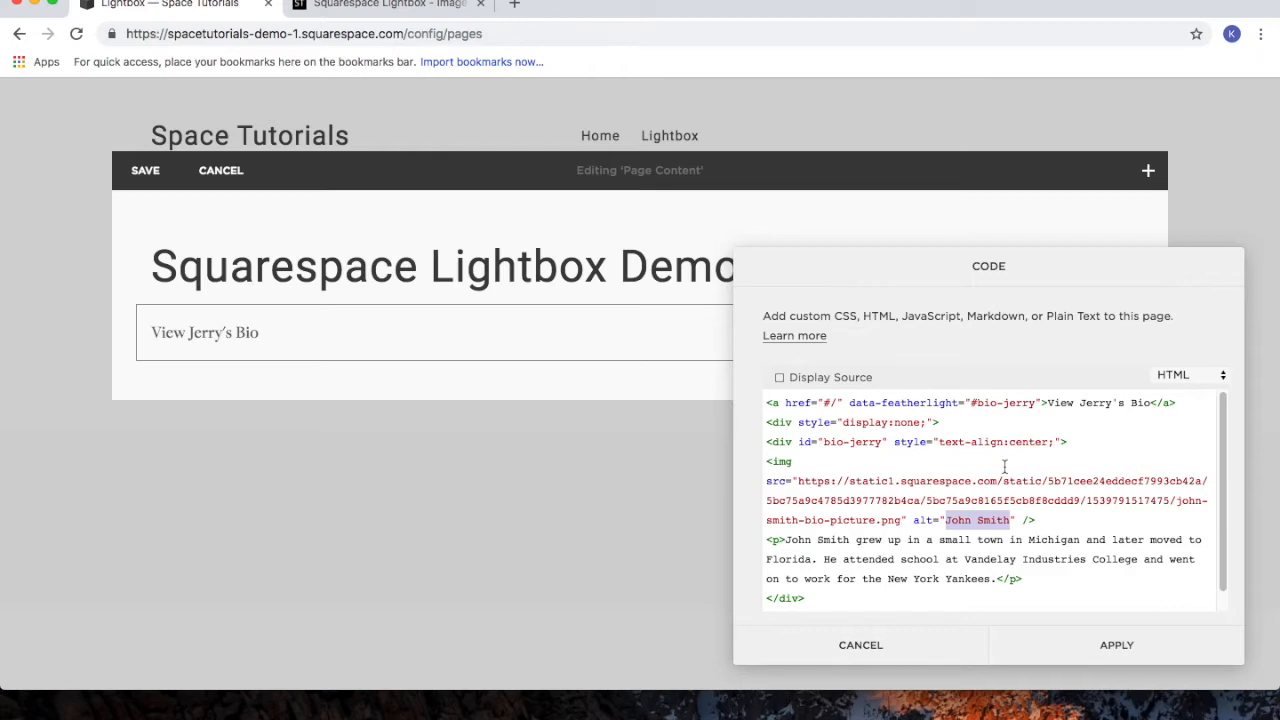
{"action": "type", "text": "Jerry Seinfeld"}
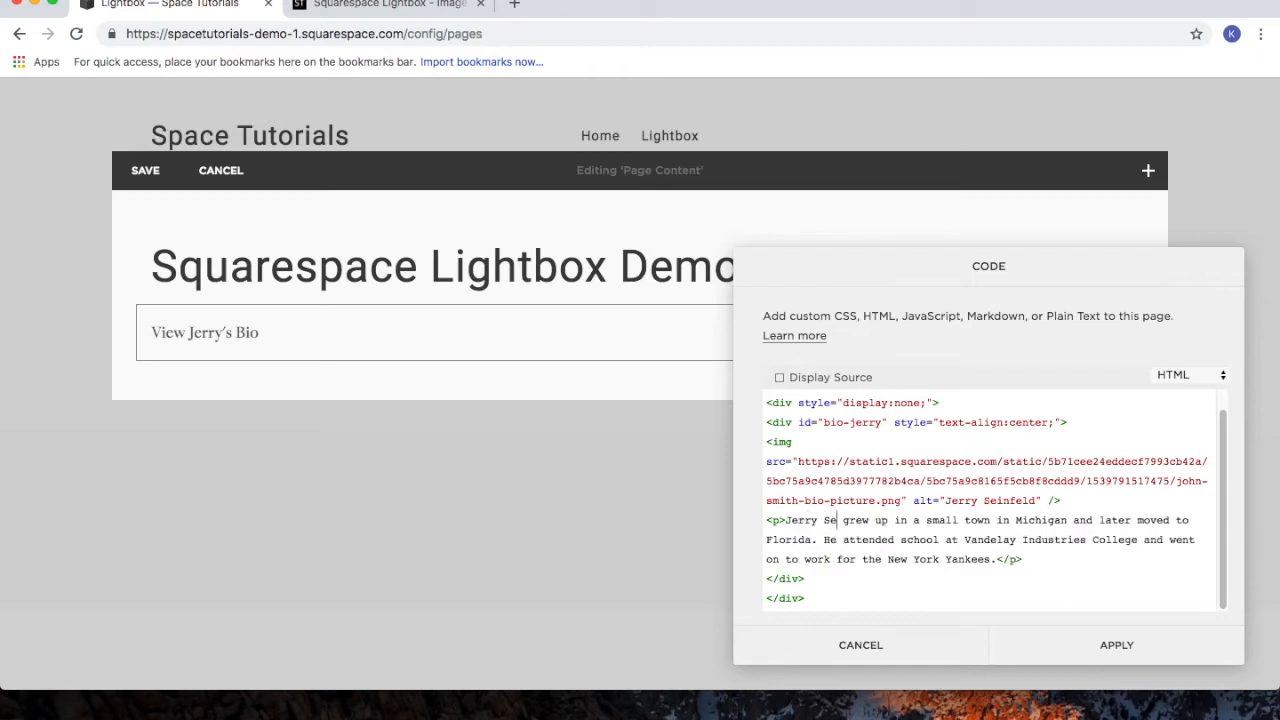
{"action": "type", "text": "infeld"}
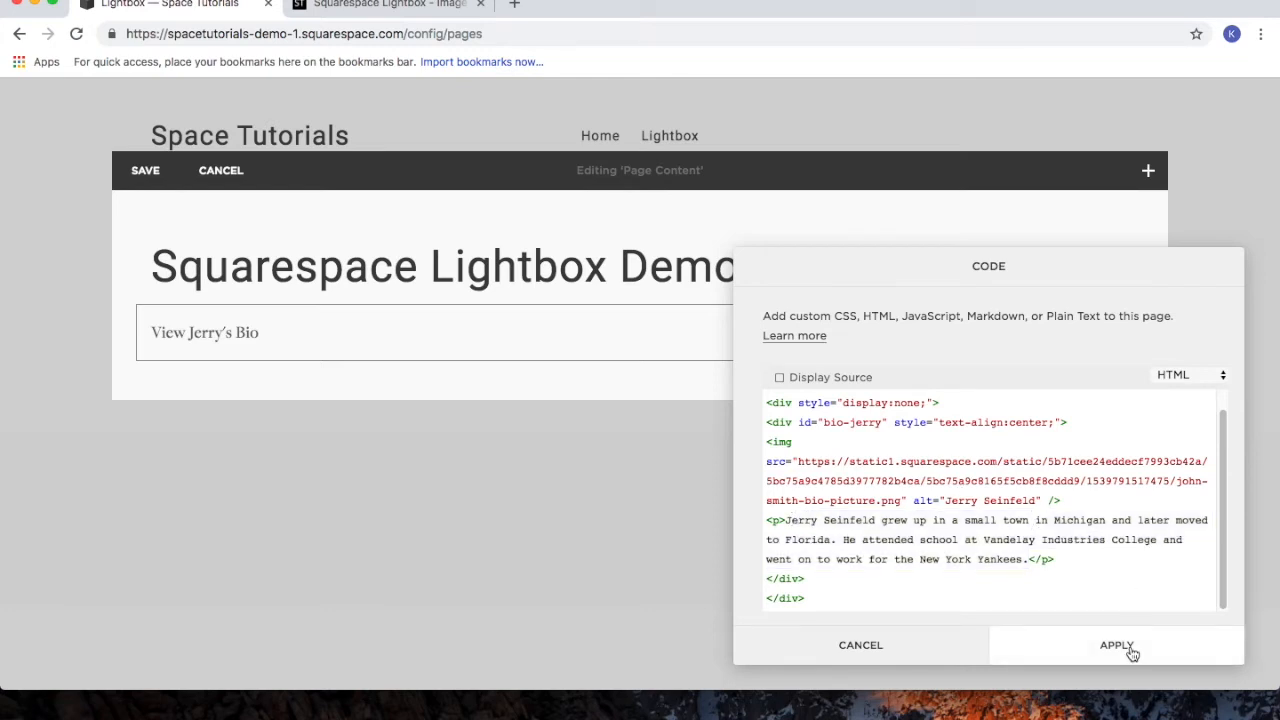
{"action": "left_click", "coordinate": [1116, 645]}
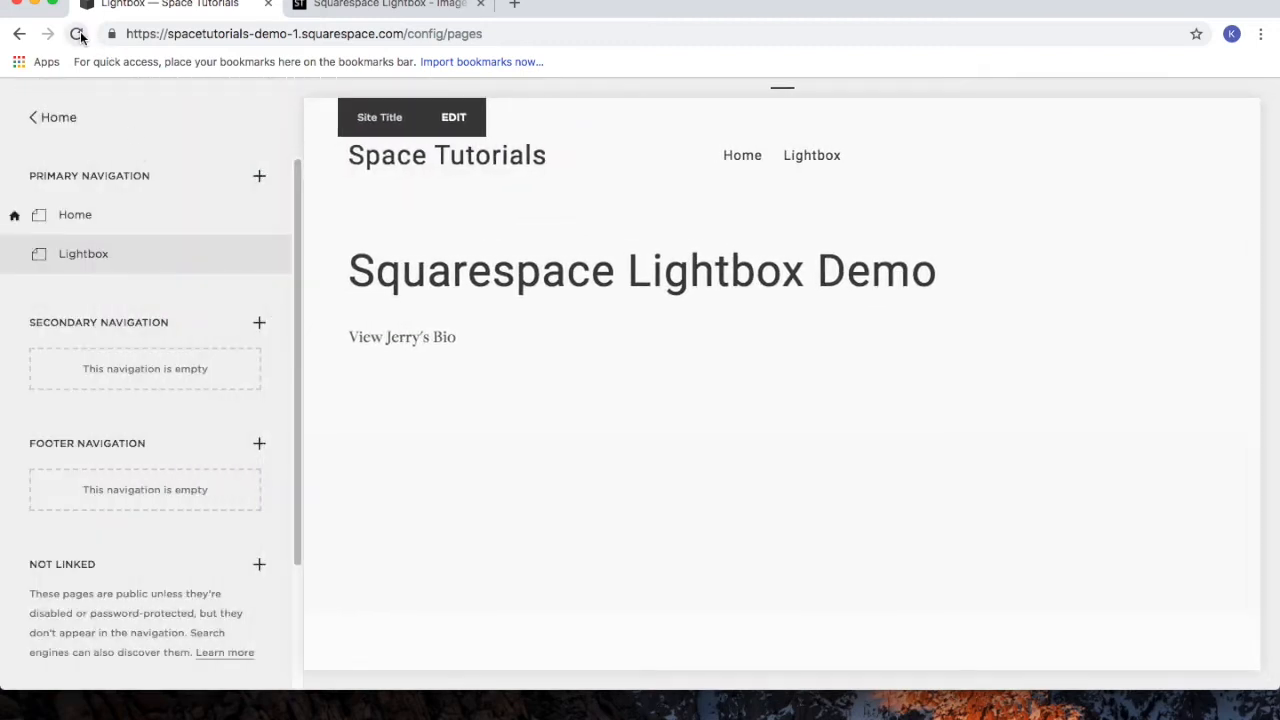
Reload the page, open the View Jerry's Bio lightbox, check the name, and close it
{"action": "left_click", "coordinate": [77, 33]}
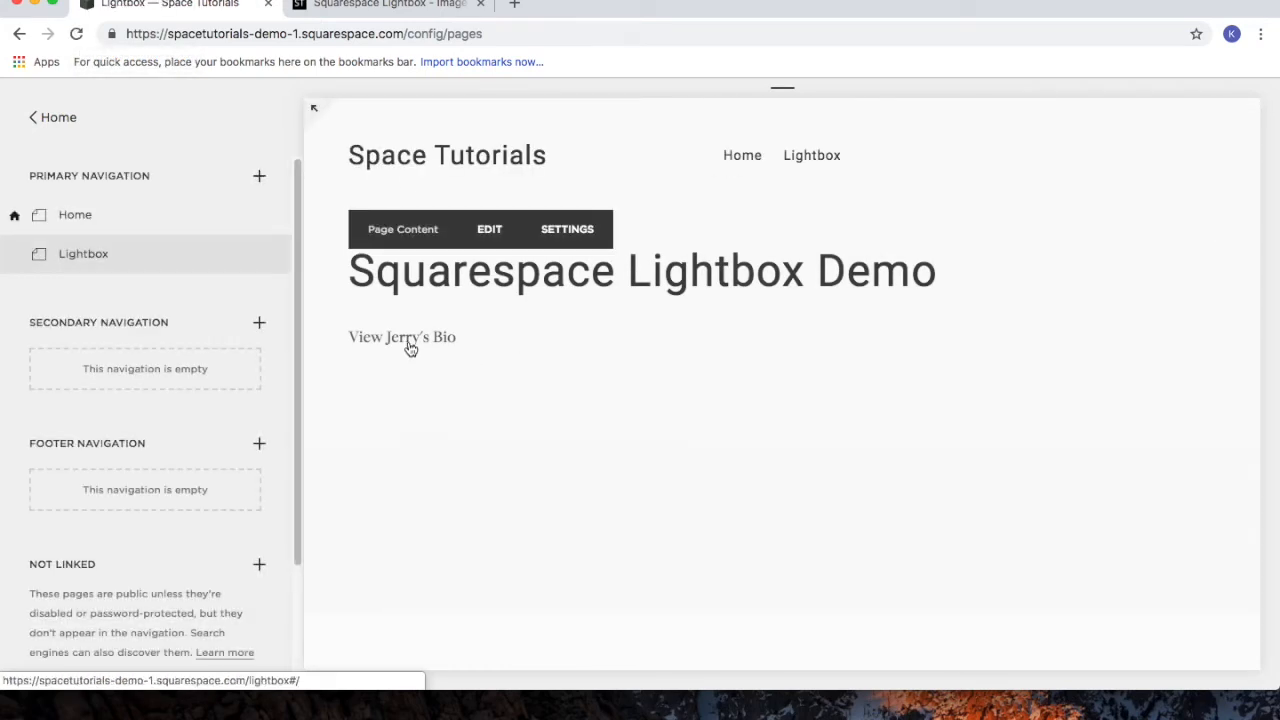
{"action": "left_click", "coordinate": [401, 336]}
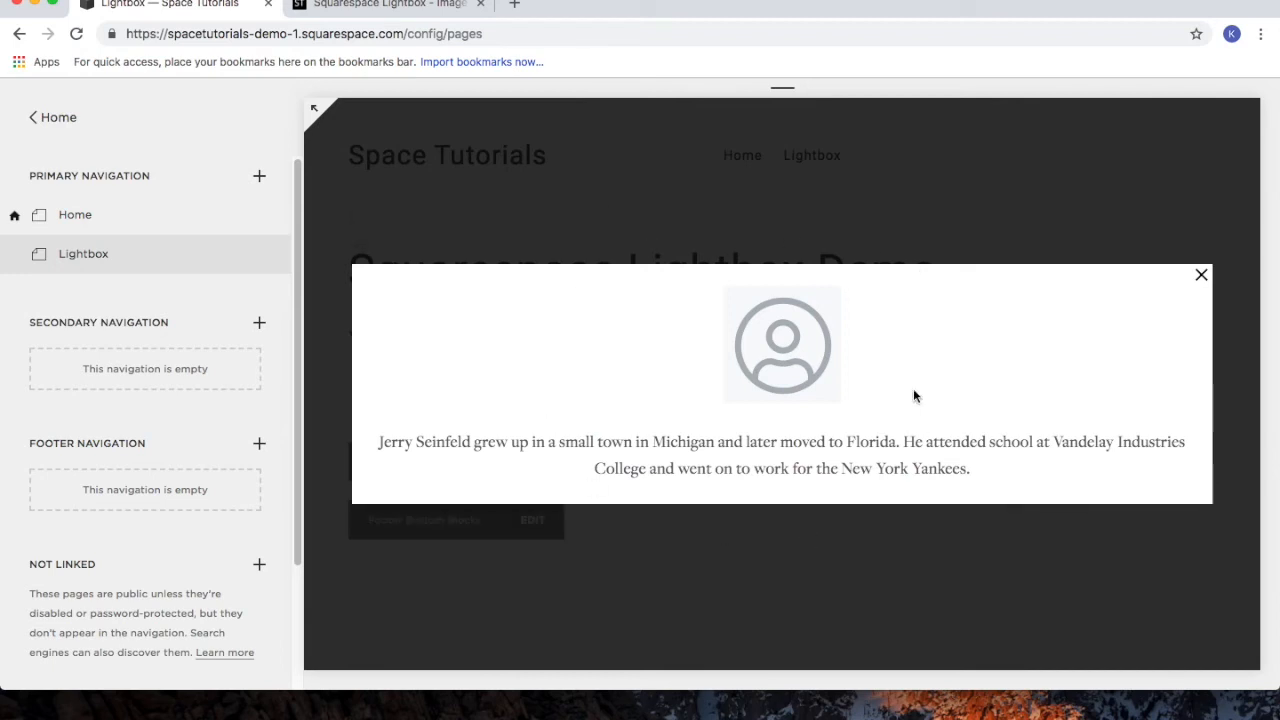
{"action": "double_click", "coordinate": [424, 442]}
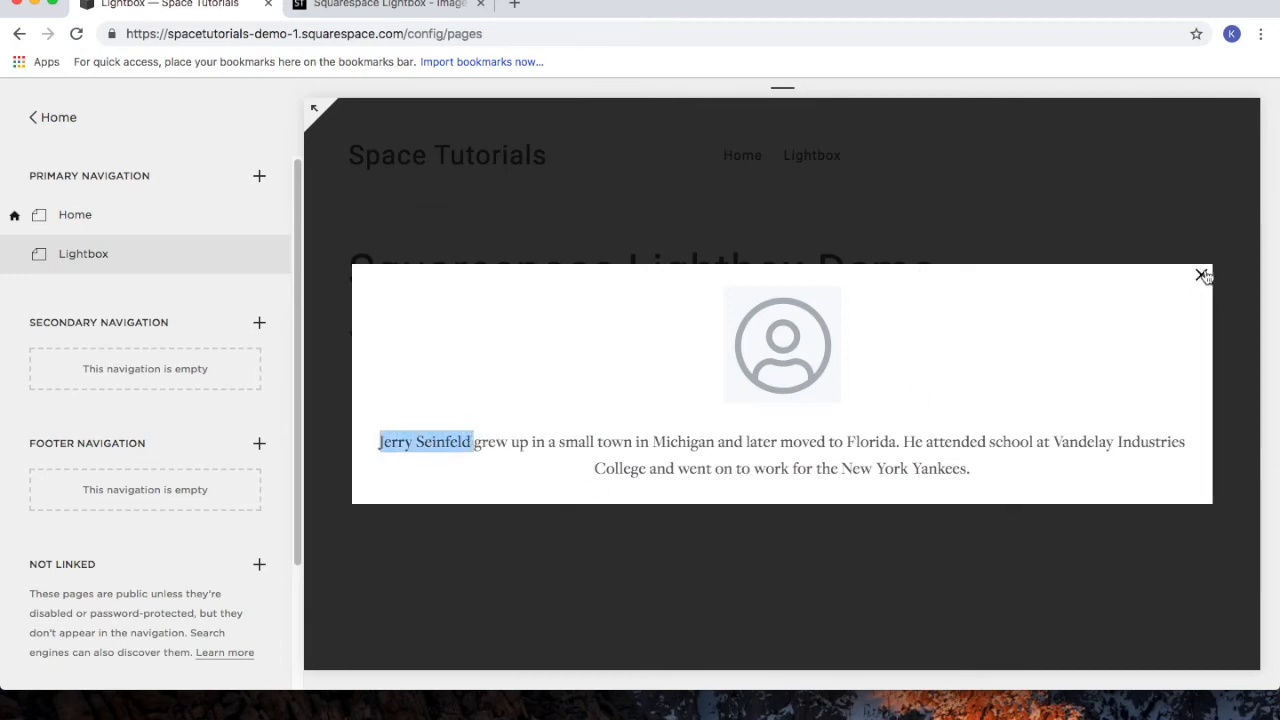
{"action": "left_click", "coordinate": [1203, 276]}
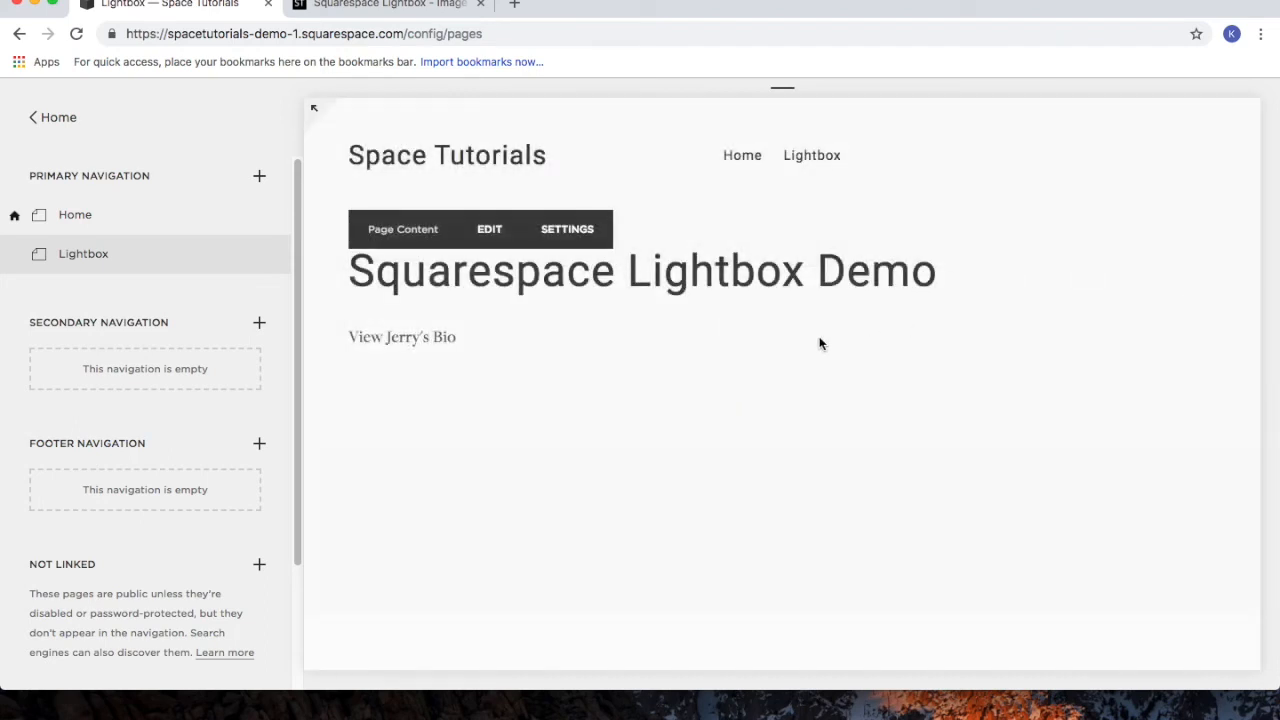
{"action": "mouse_move", "coordinate": [821, 369]}
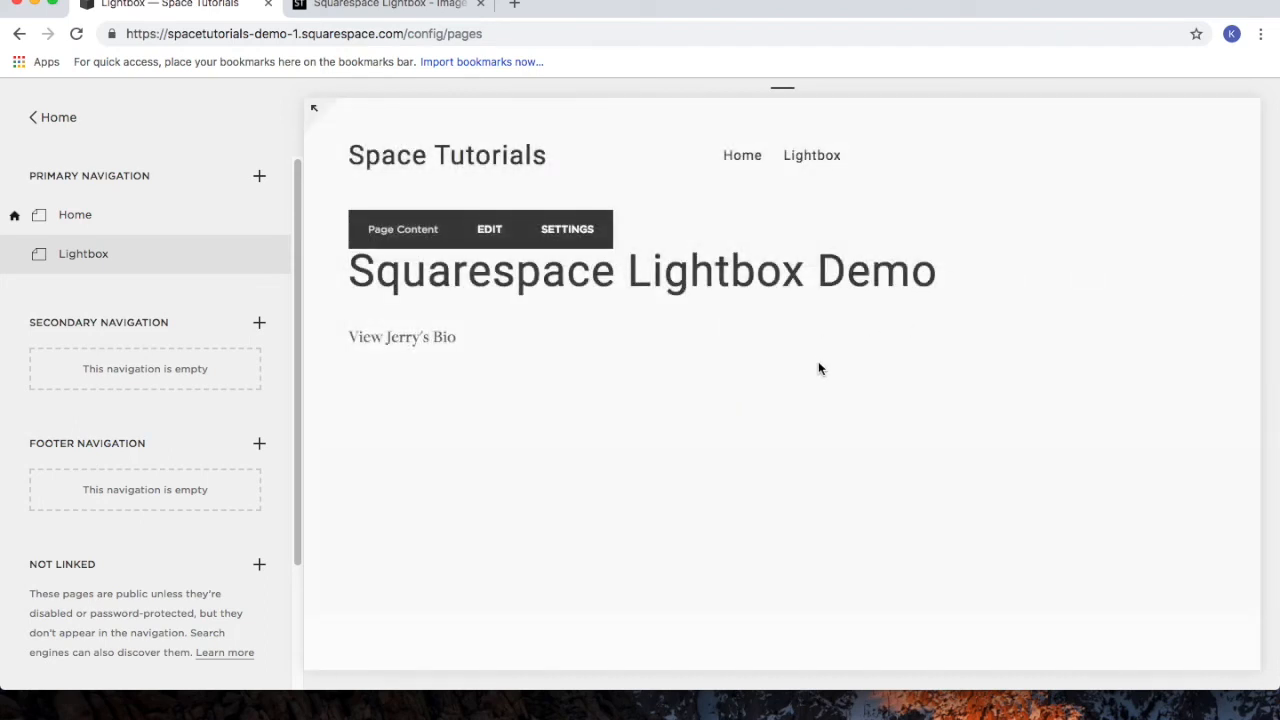